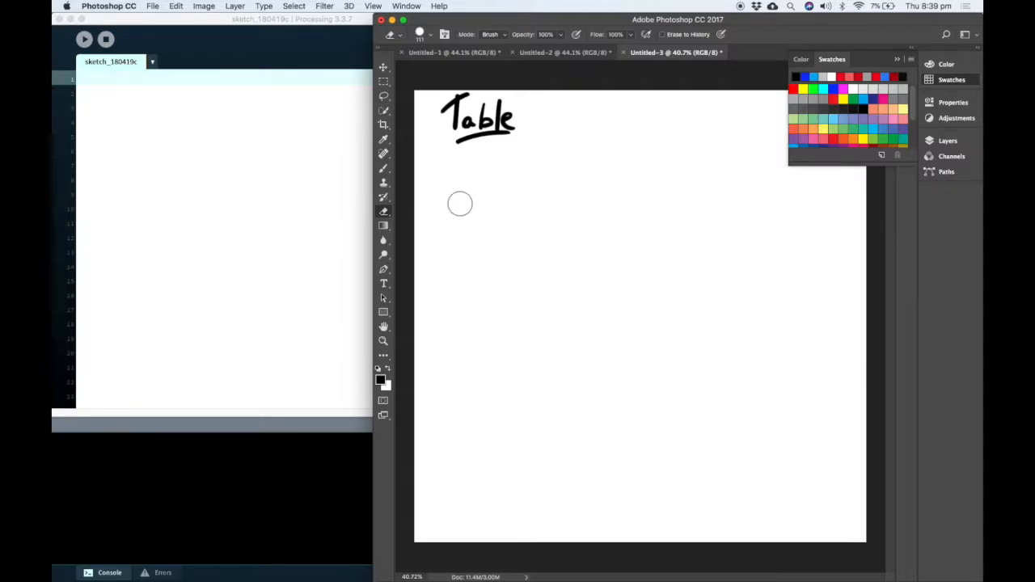
mouse_move(532, 193)
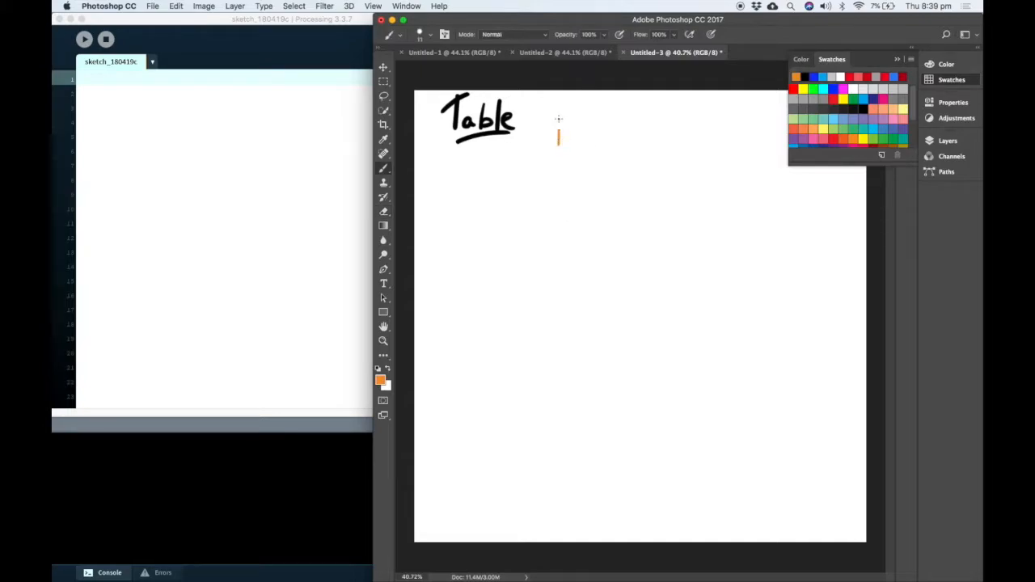
Paint an orange stroke to the right of the handwritten word Table
left_click_drag(558, 117, 574, 182)
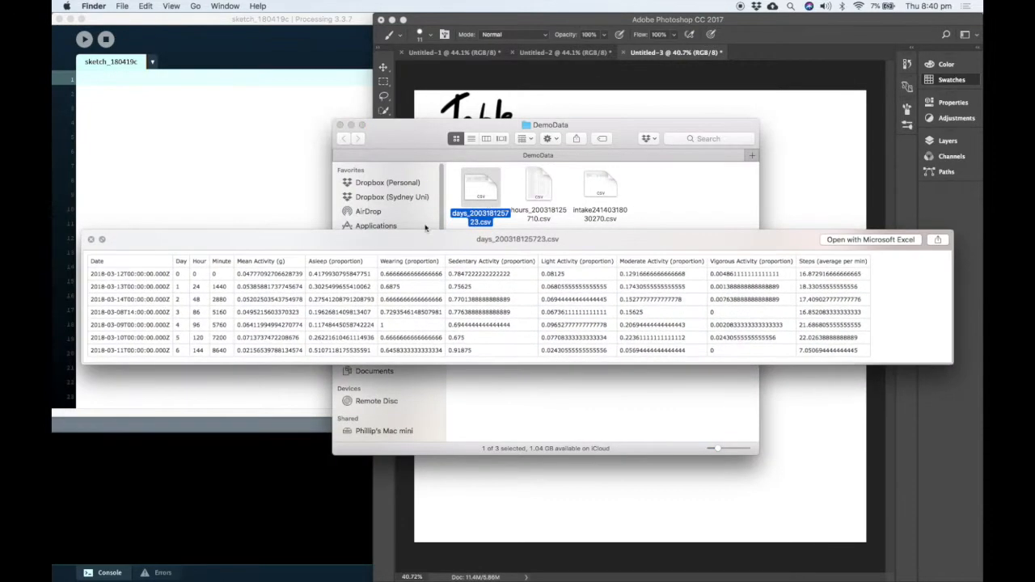
mouse_move(223, 265)
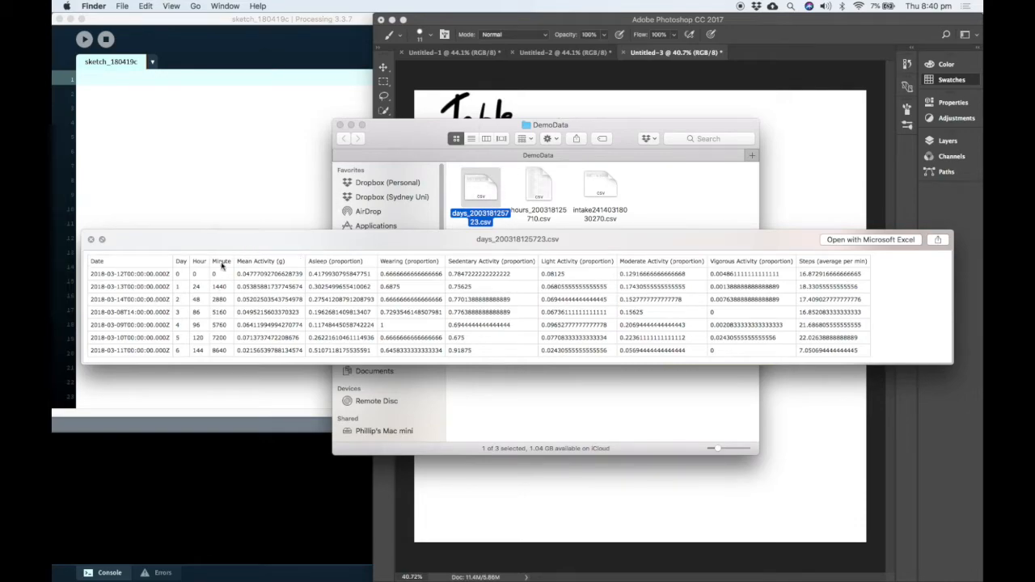
mouse_move(232, 279)
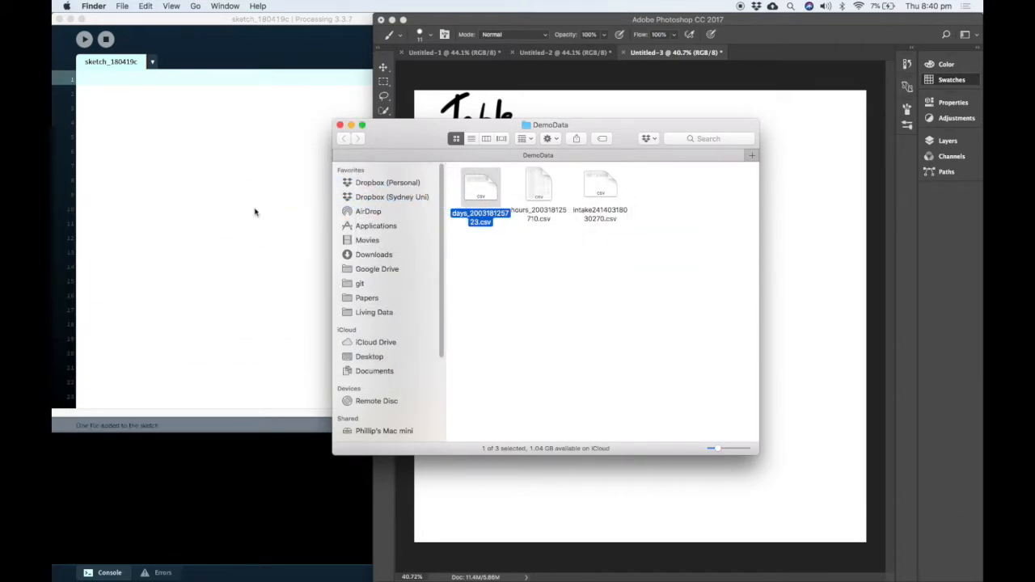
mouse_move(259, 157)
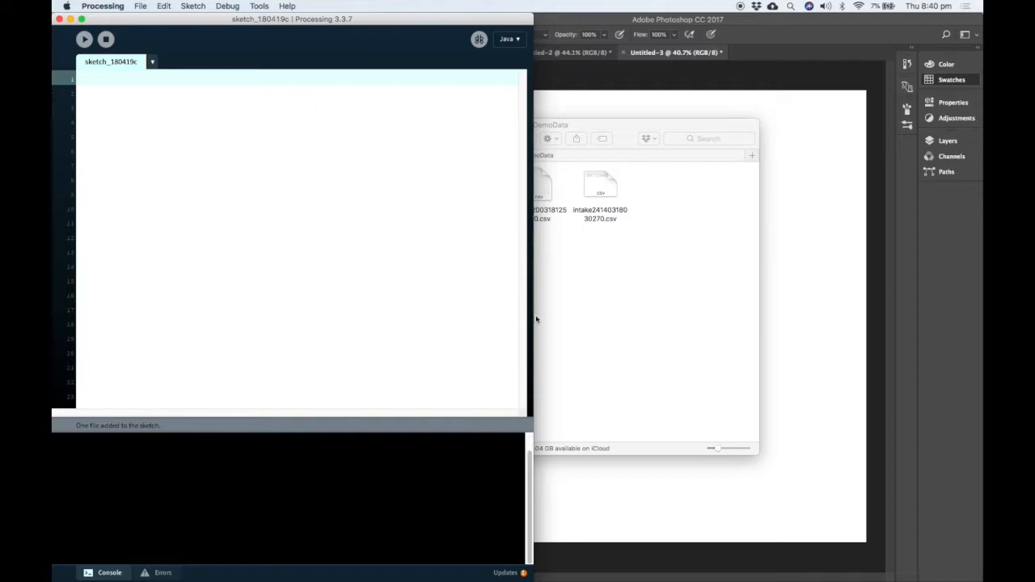
Bring the empty Processing sketch window, with its console, in front of the other windows
left_click(480, 184)
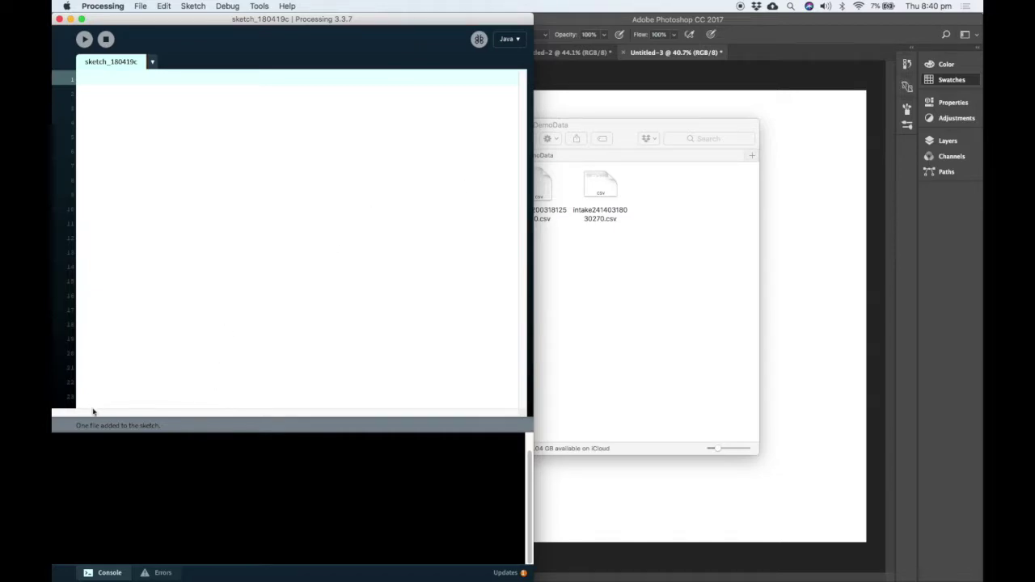
mouse_move(81, 439)
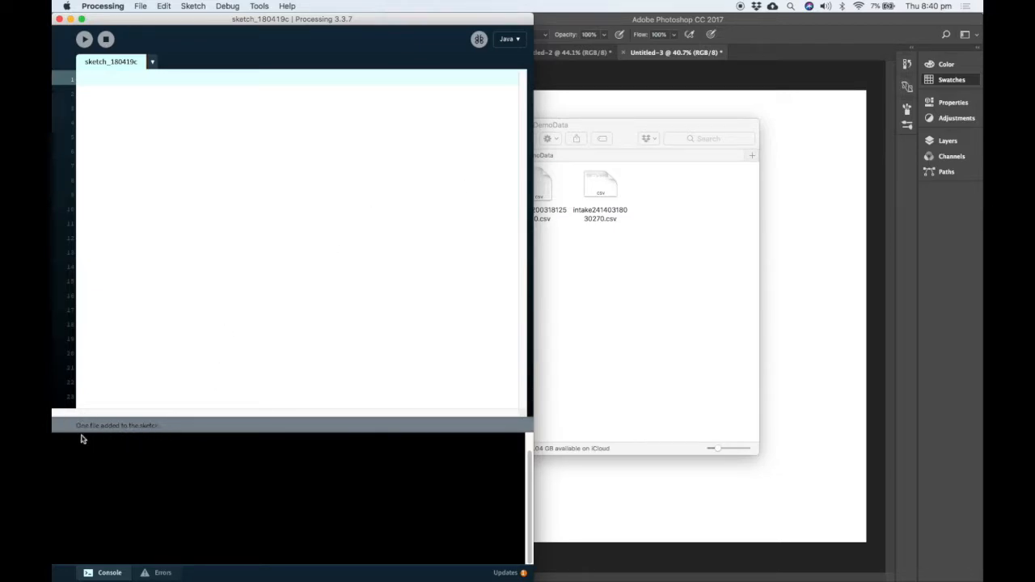
mouse_move(149, 406)
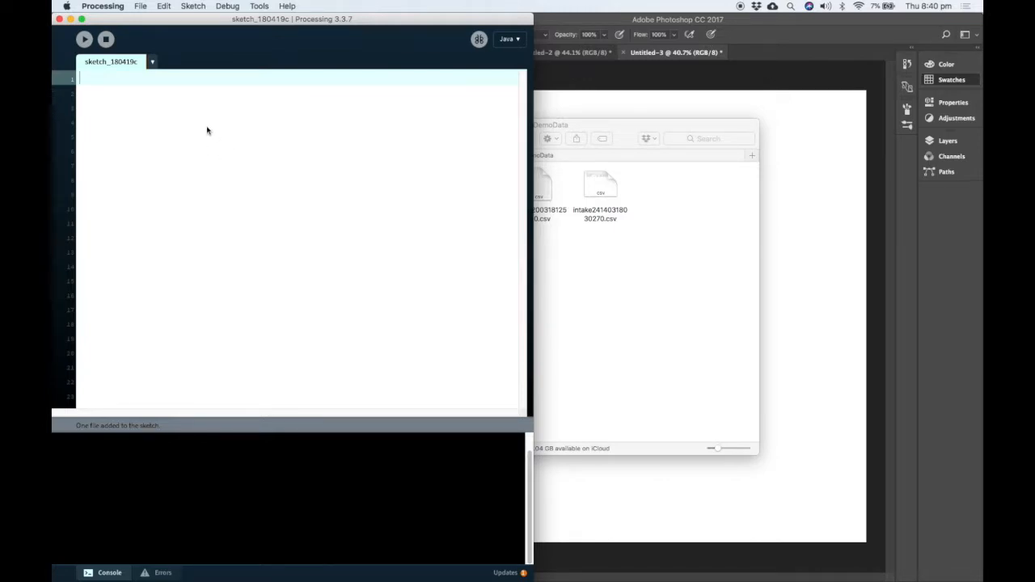
Write line 1 as Table myTable = loadTable("days_200318125723.csv");
type("Table")
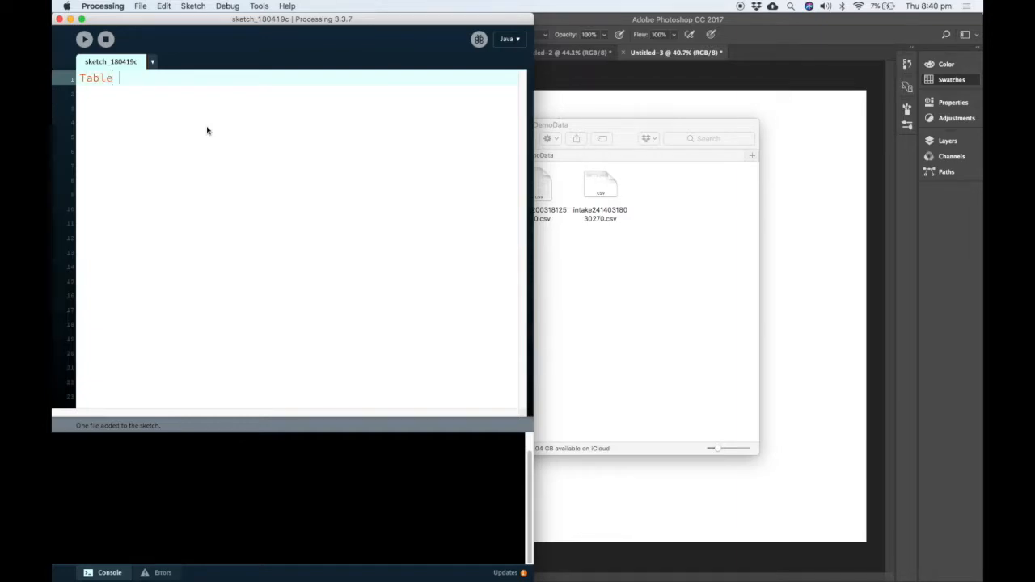
type("myTable = loadTable(\"\");")
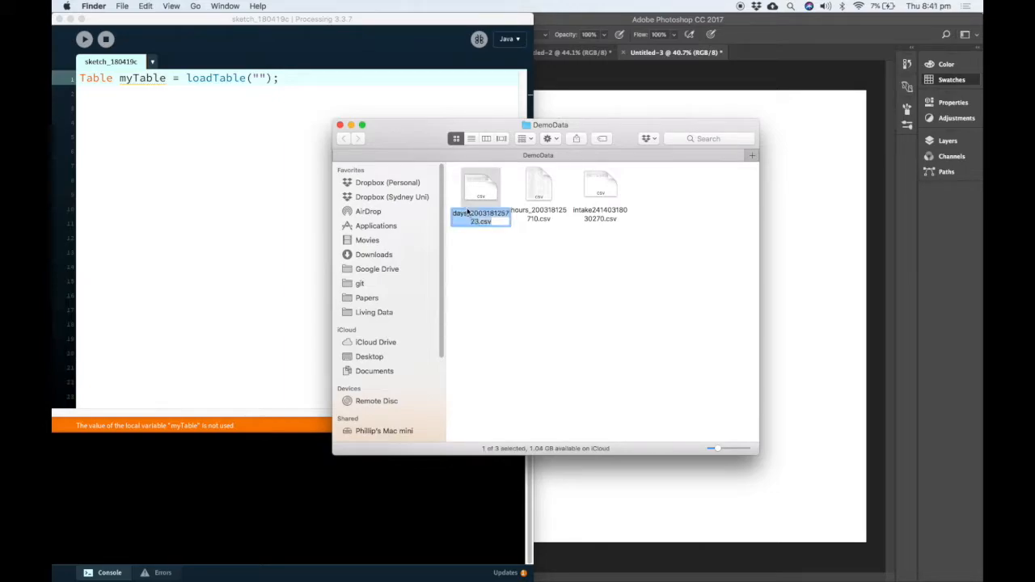
left_click(299, 166)
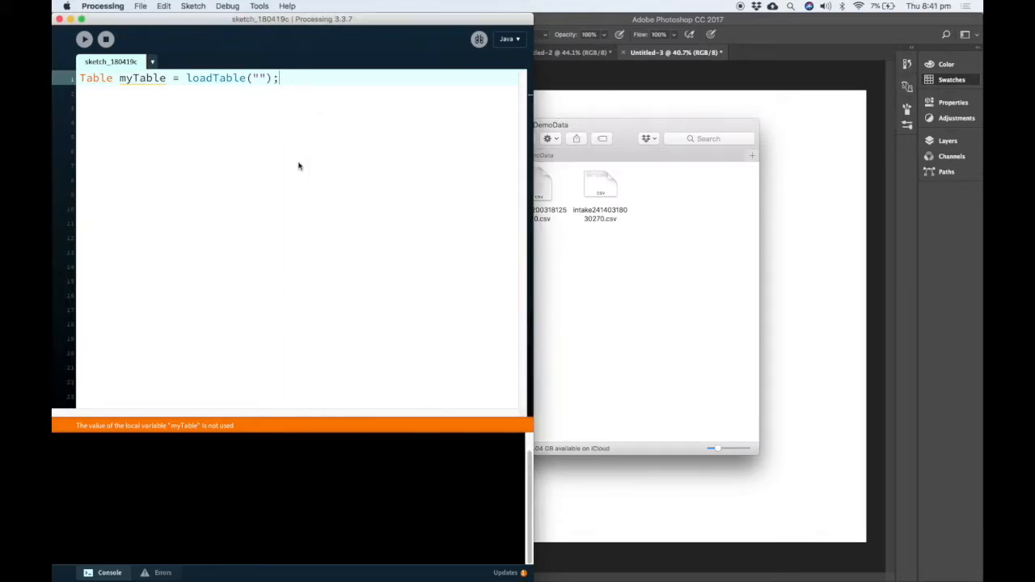
type("days_200318125723.csv")
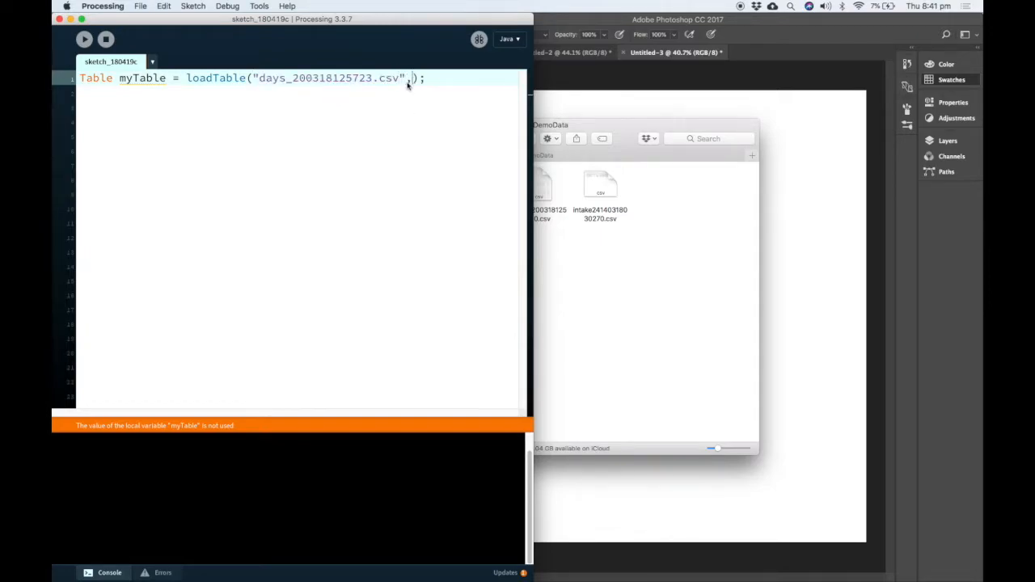
Preview the days CSV header columns in Finder, then return to the Processing editor
left_click(480, 186)
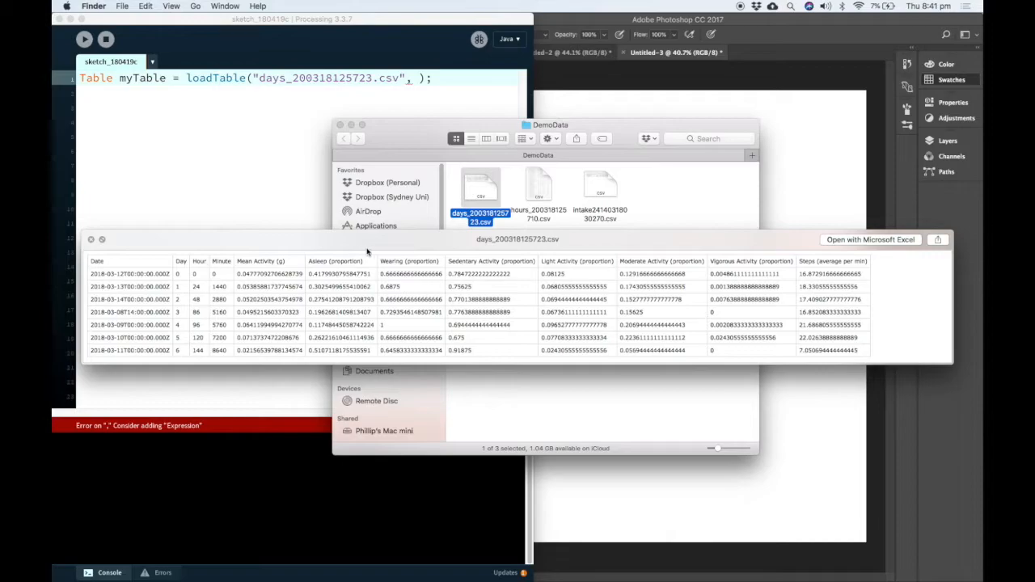
mouse_move(619, 266)
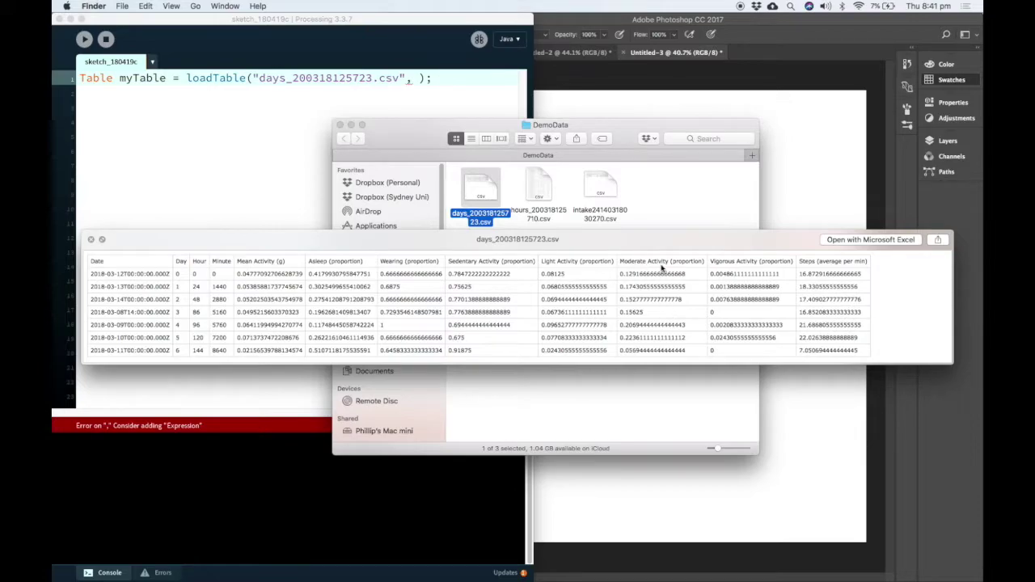
mouse_move(833, 306)
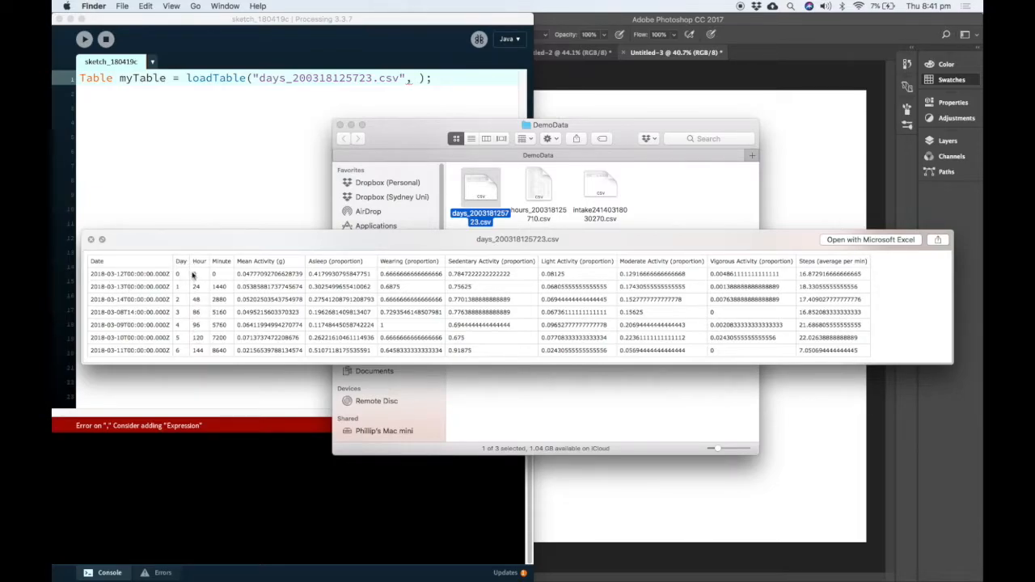
mouse_move(214, 263)
type("\"")
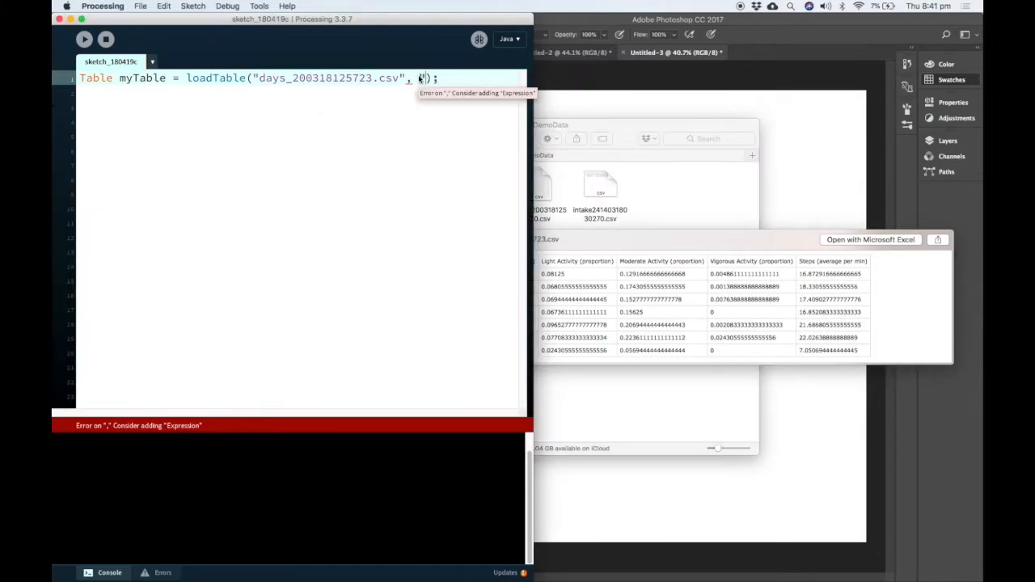
Pass "header" as loadTable's second argument and highlight the file name and header
type("header")
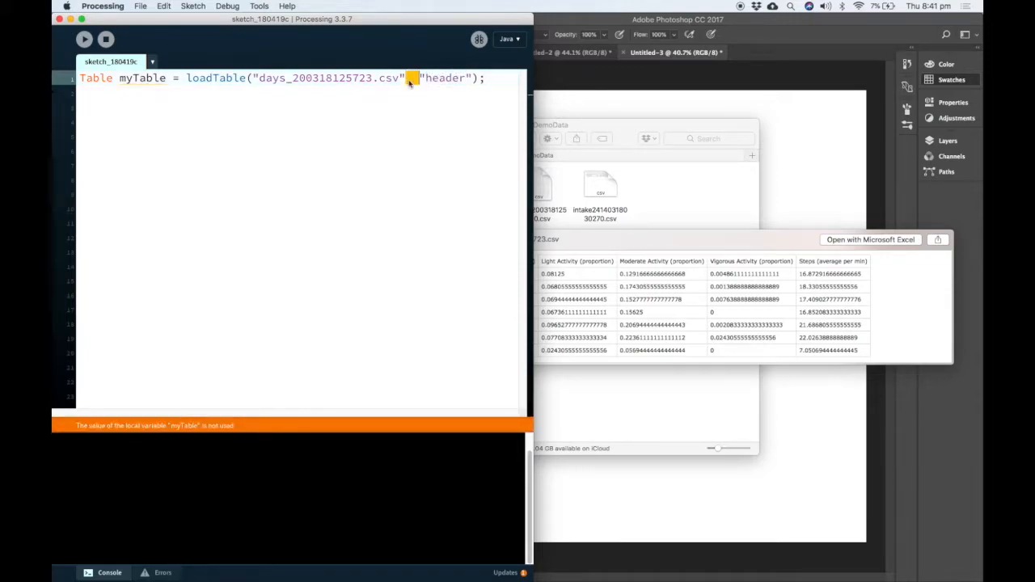
double_click(328, 78)
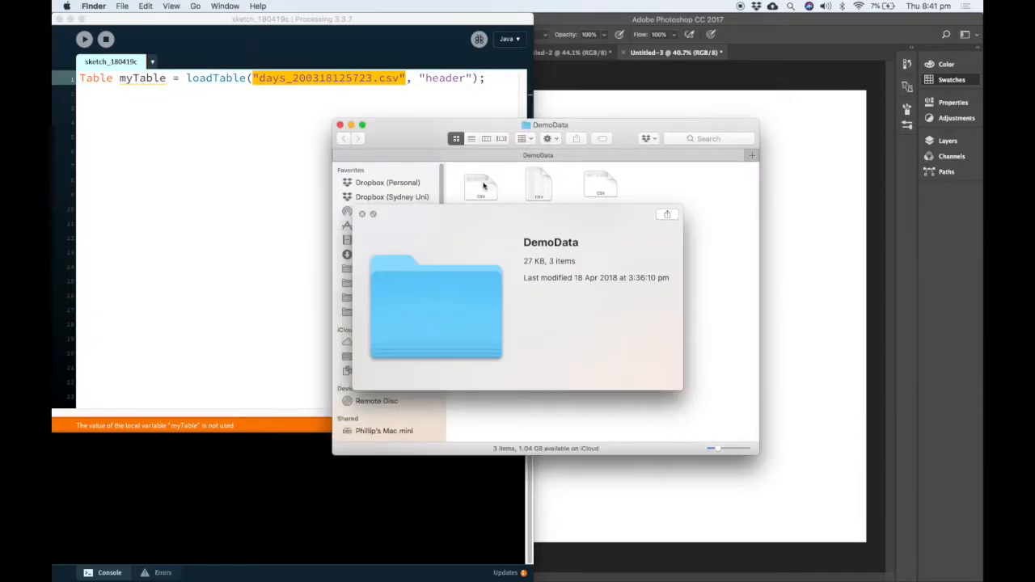
left_click(482, 184)
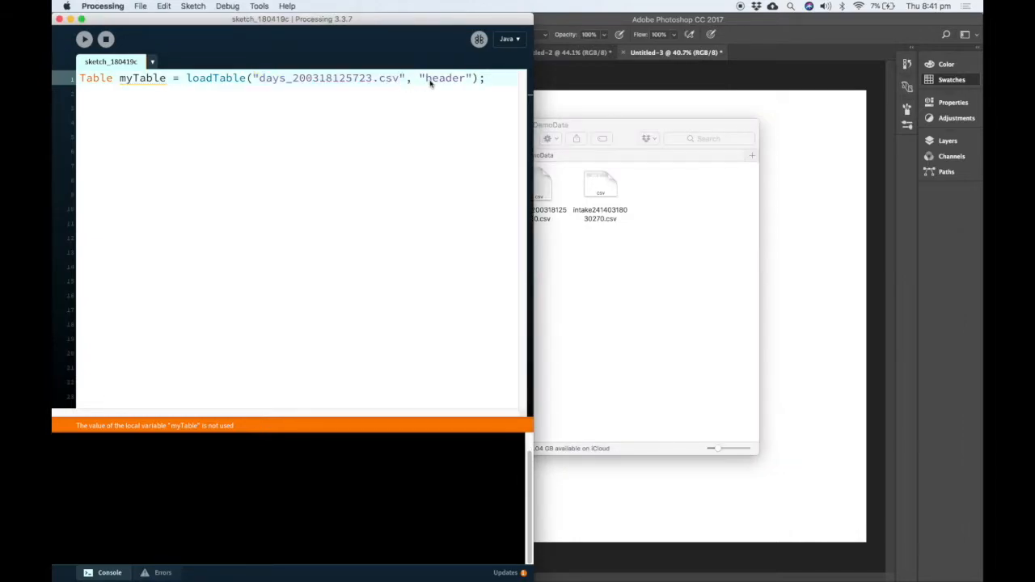
double_click(445, 78)
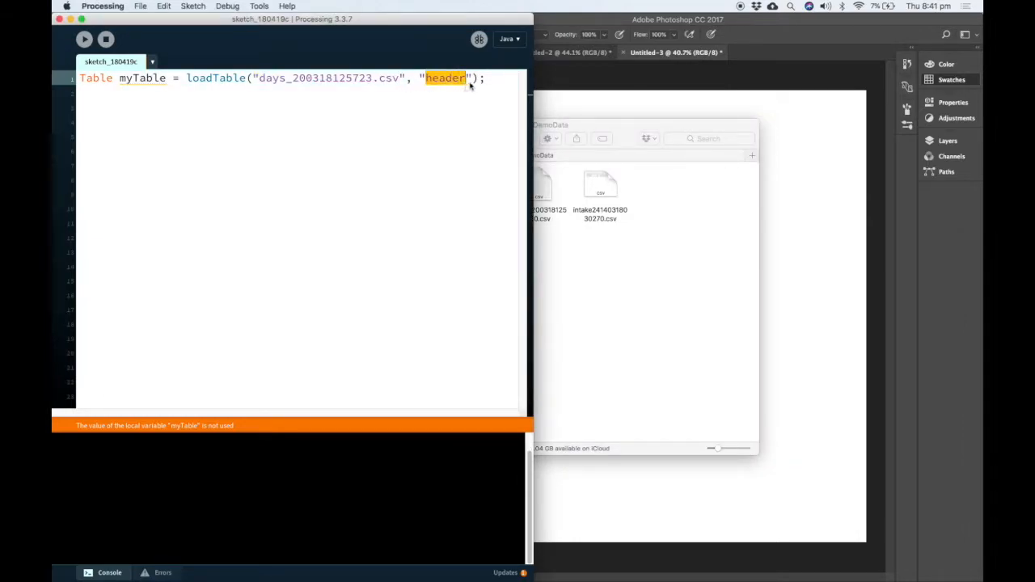
left_click(429, 78)
type("numDays")
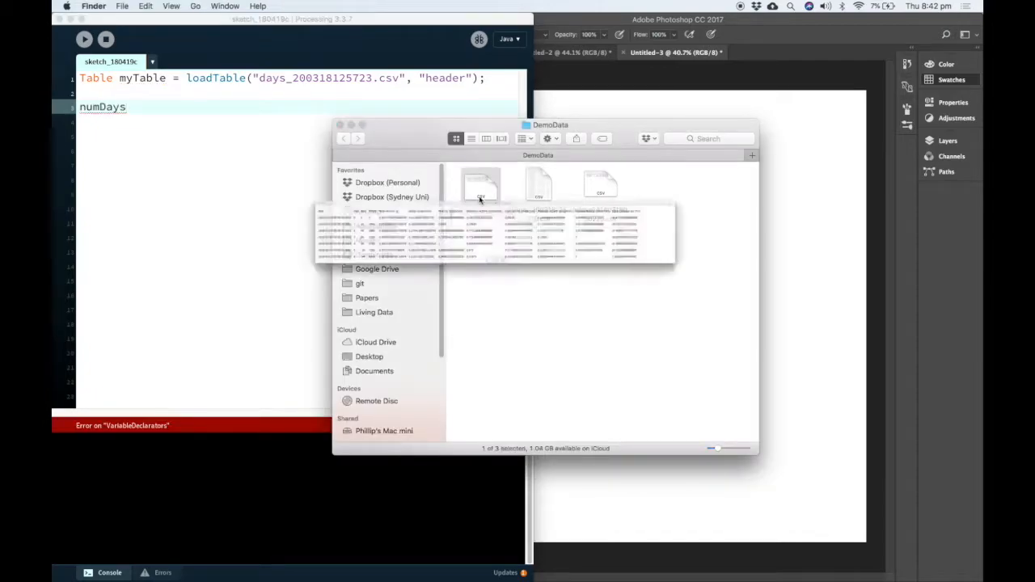
Add int numDays = myTable.getRowCount(); below loadTable, followed by a blank line
left_click(480, 186)
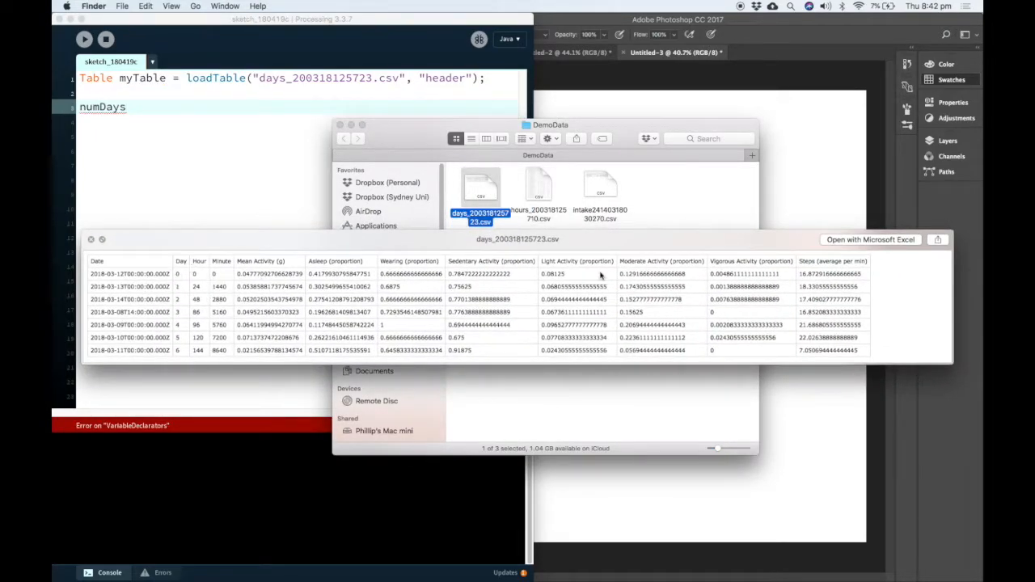
mouse_move(817, 280)
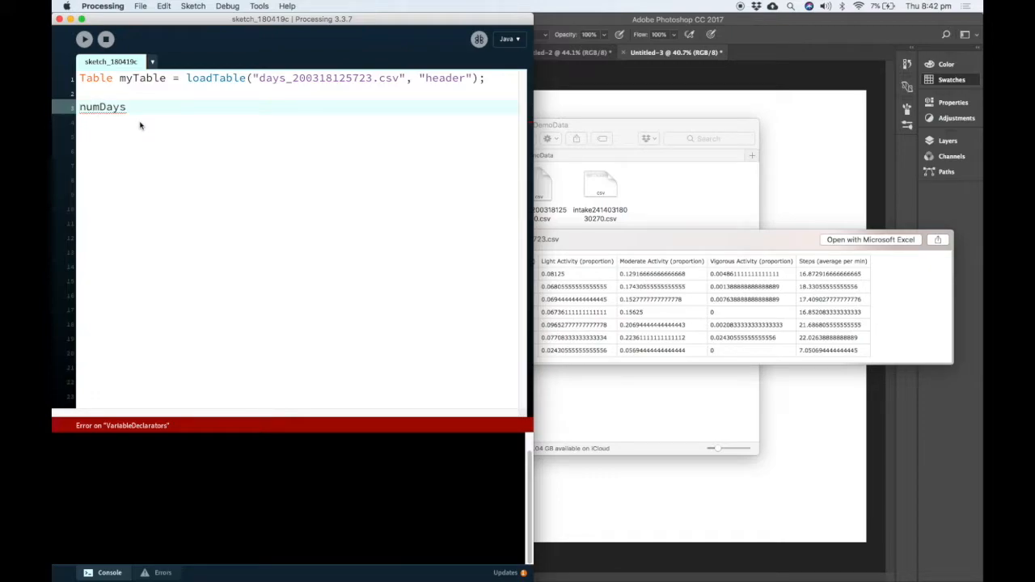
type("int numDays =")
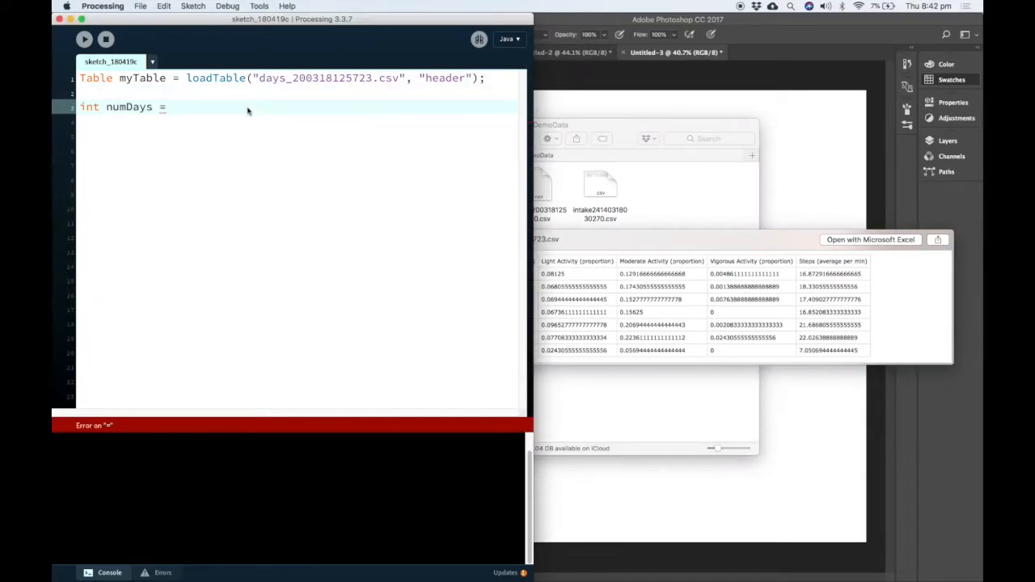
type("myTable")
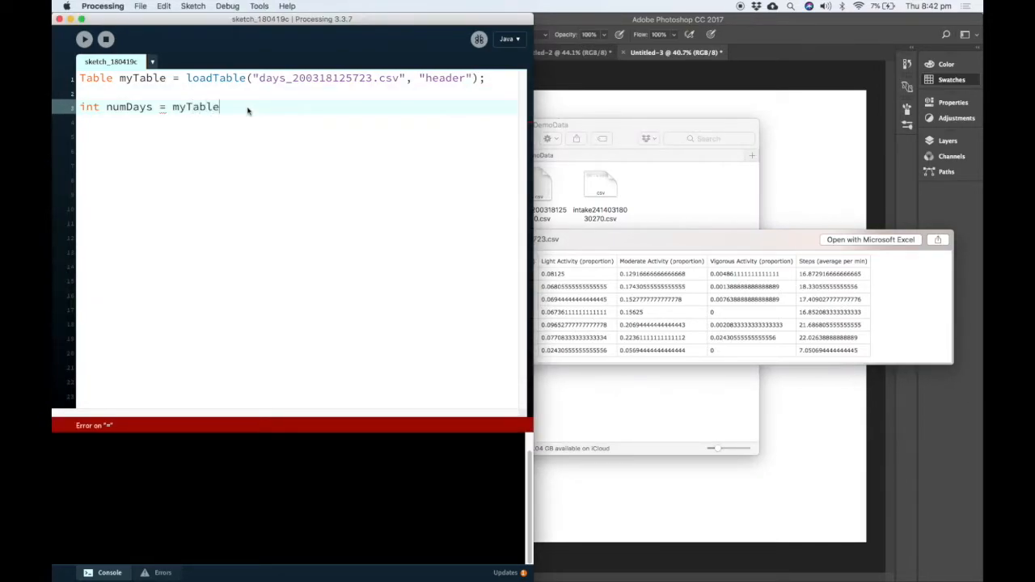
type(".getRowCount();")
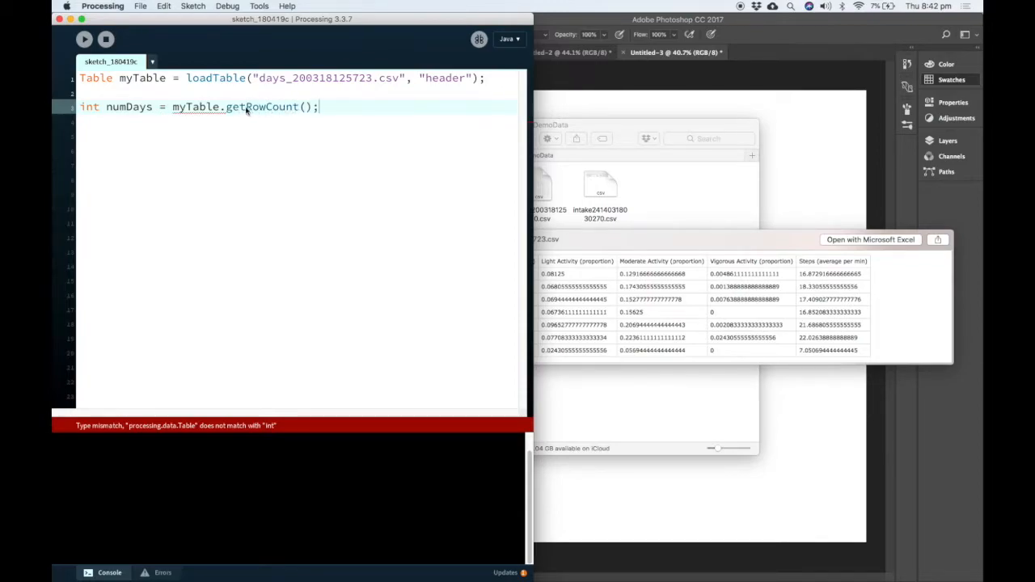
double_click(195, 106)
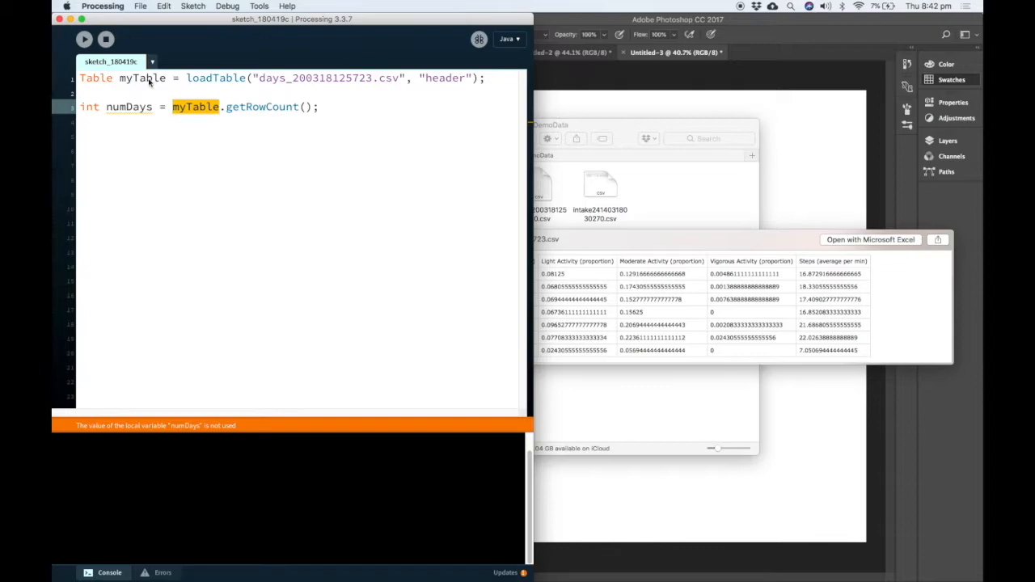
left_click(145, 92)
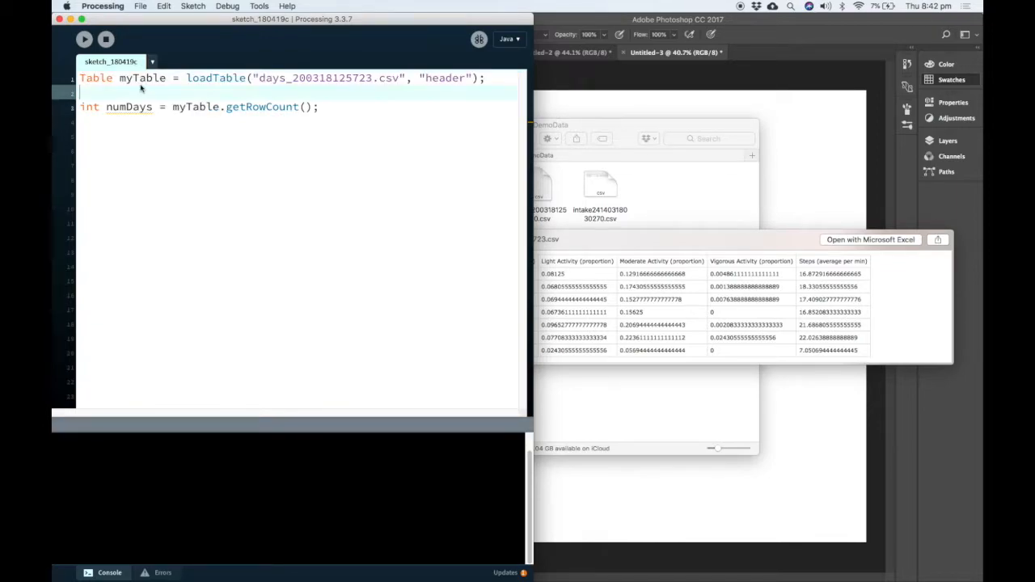
double_click(195, 106)
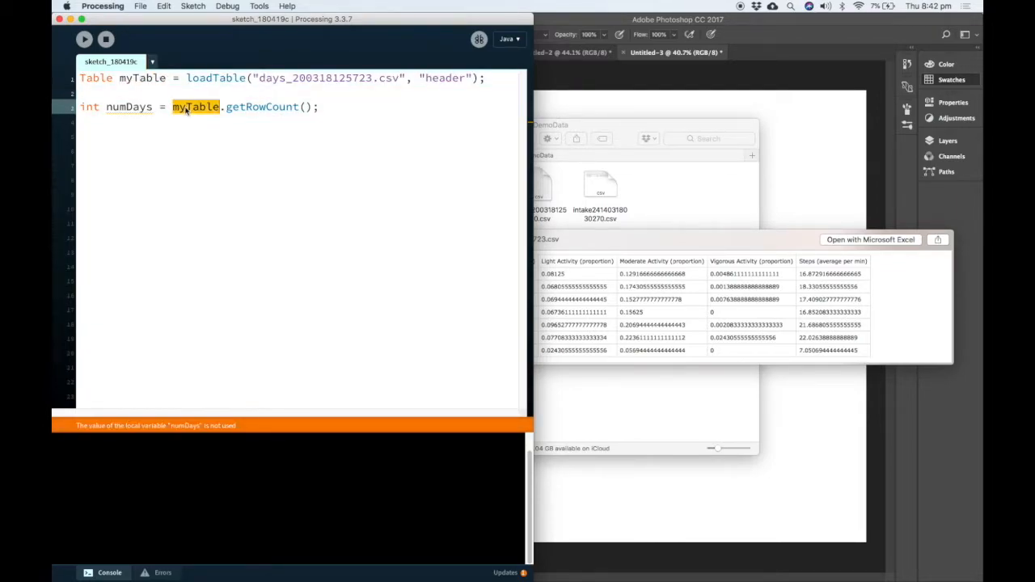
left_click(363, 155)
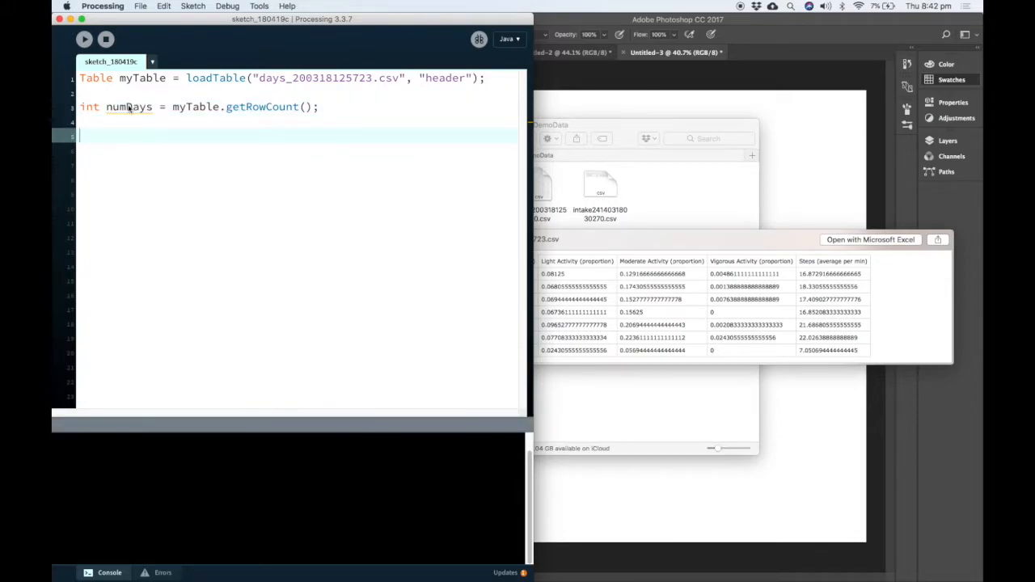
mouse_move(198, 156)
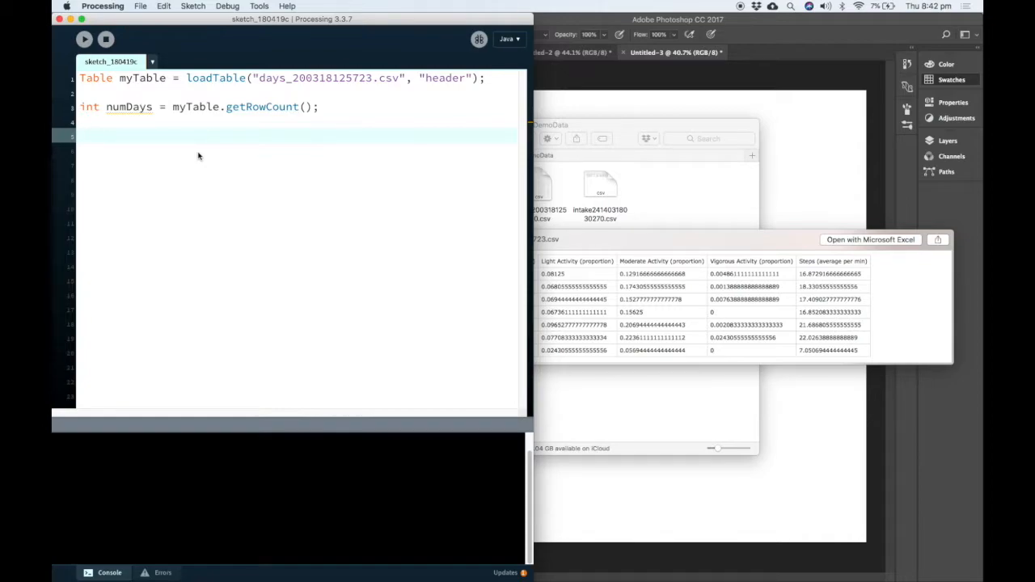
mouse_move(178, 144)
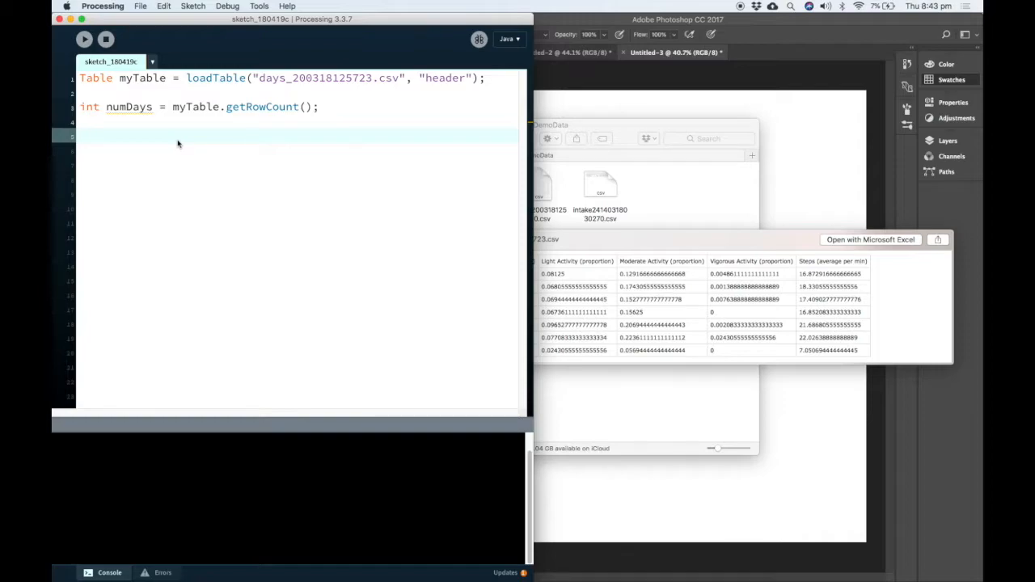
Write a for loop from 0 to numDays calling println(i), and run the sketch
type("for(int i = 0; i <")
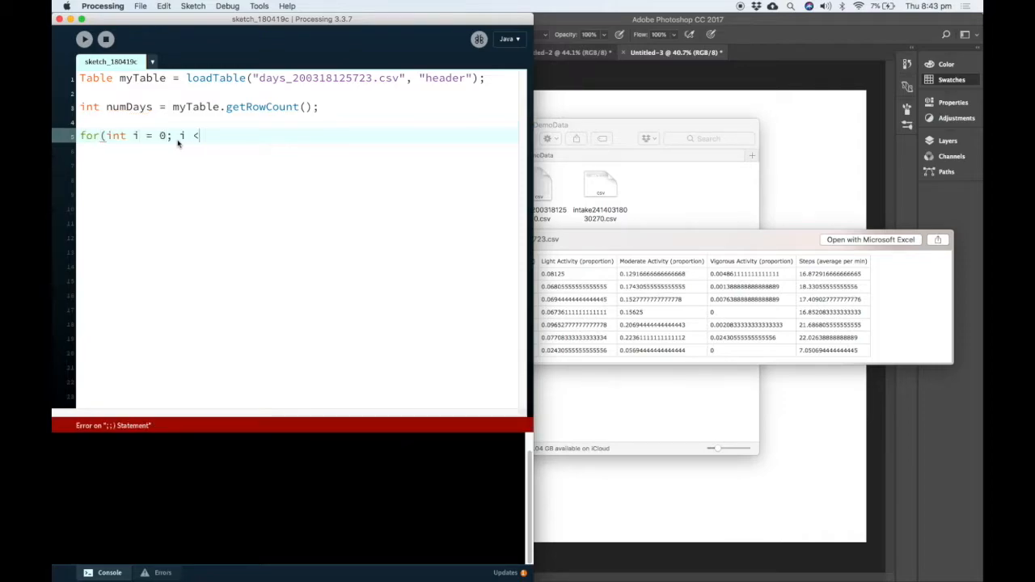
type("numDays; i++) {")
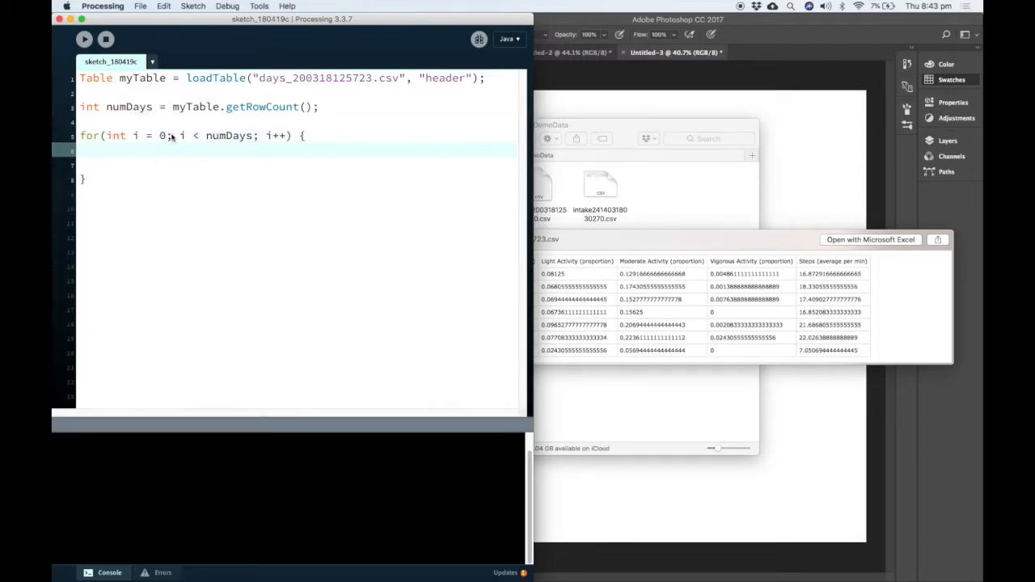
mouse_move(190, 167)
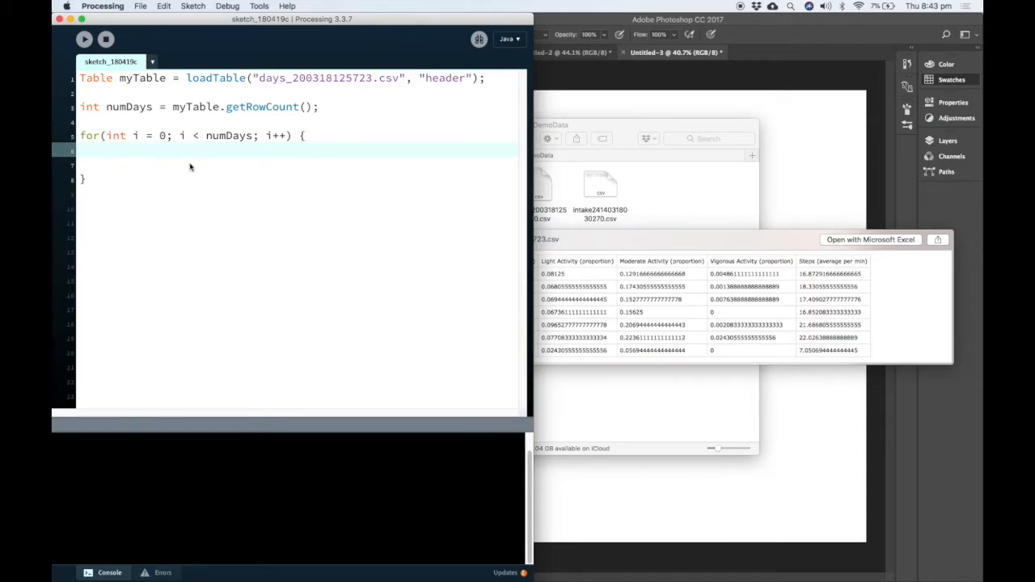
type("println(")
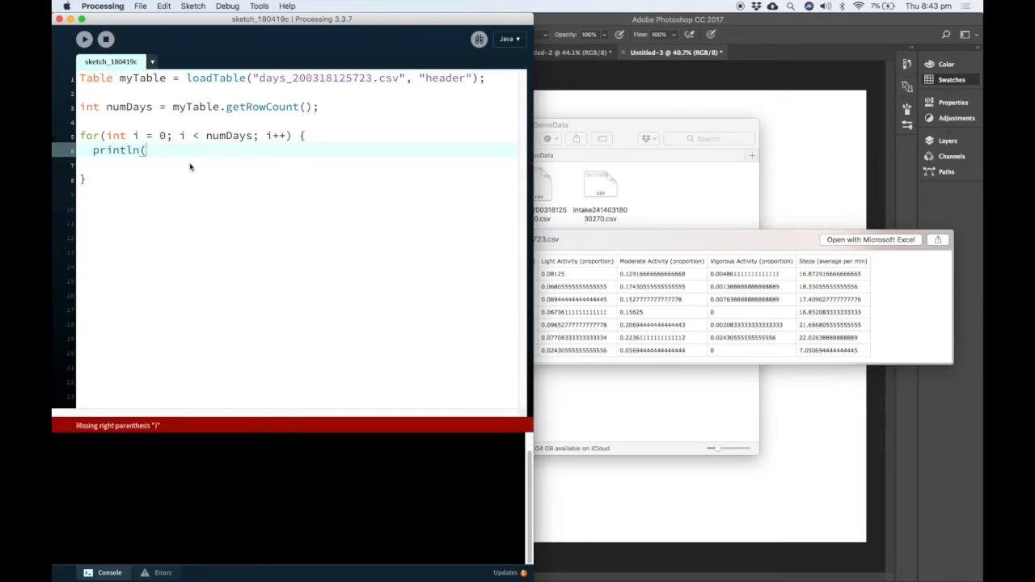
type("i);")
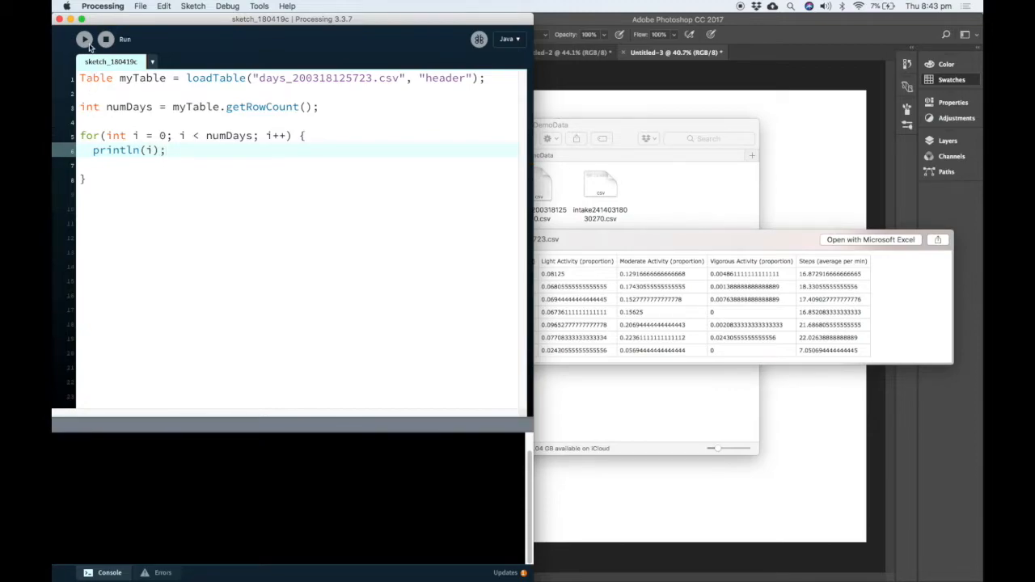
left_click(84, 39)
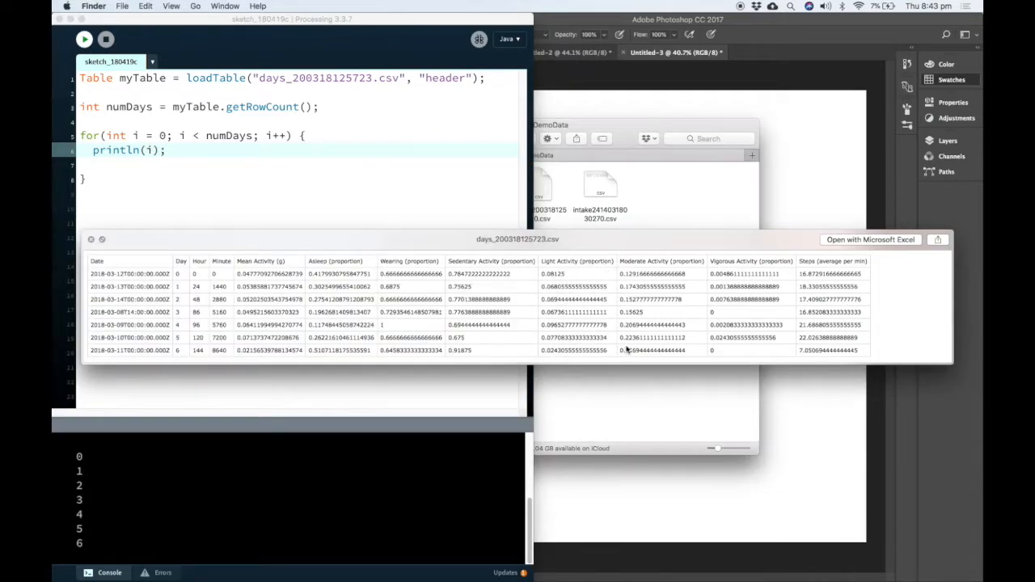
mouse_move(271, 320)
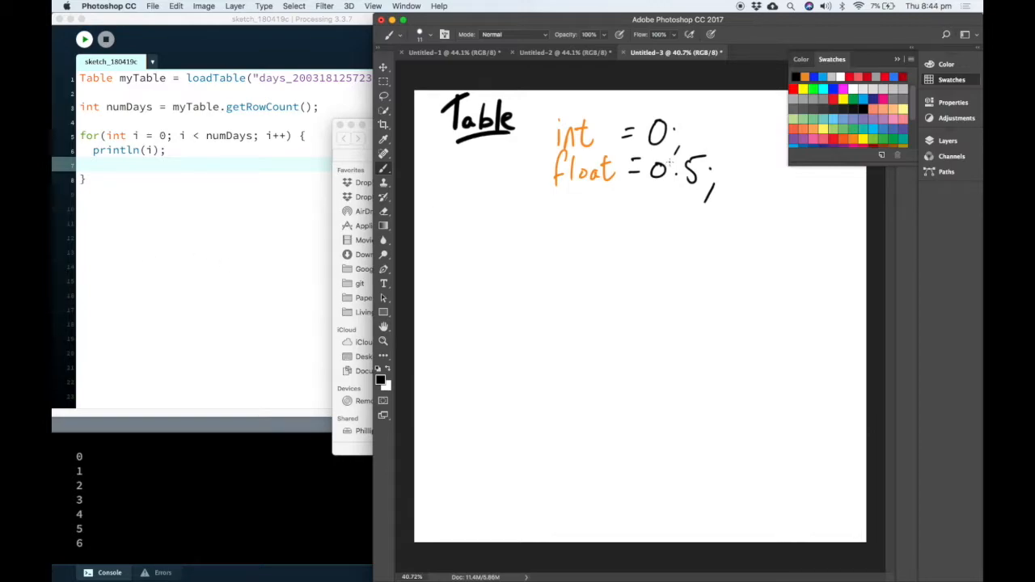
Write Table in orange and label the blue header bar "header"
left_click_drag(457, 207, 529, 234)
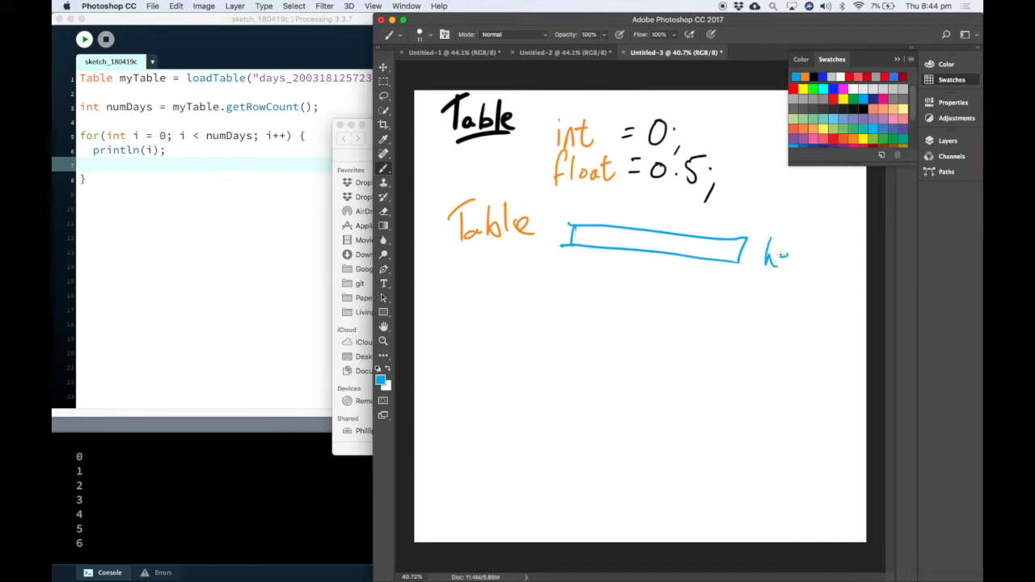
left_click_drag(765, 259, 849, 258)
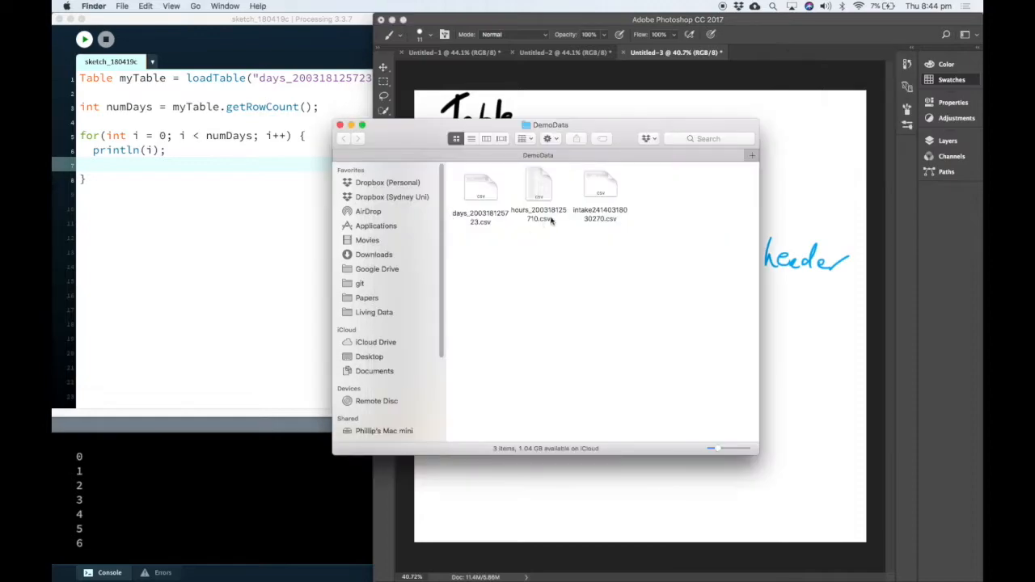
left_click(481, 190)
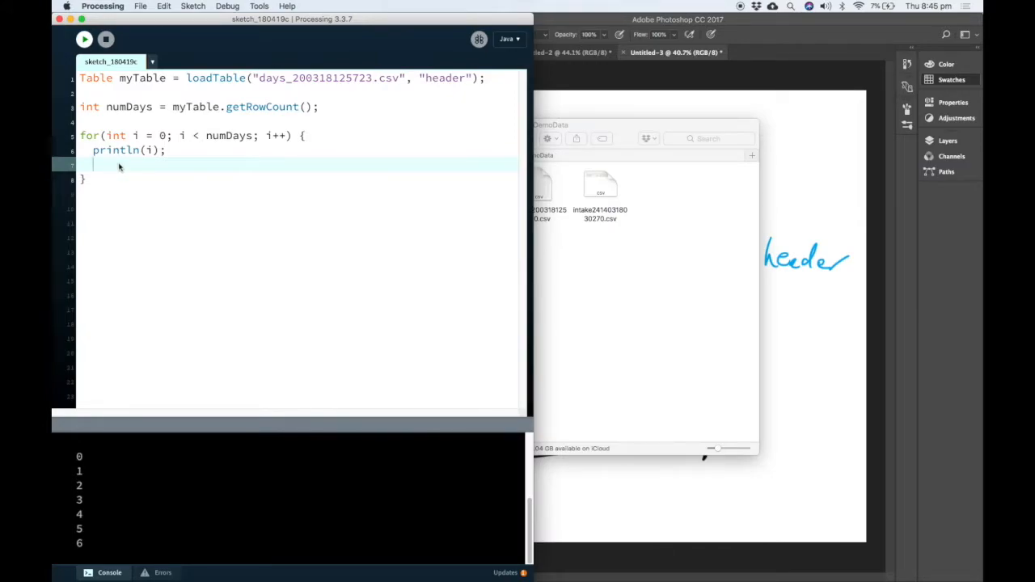
Add float steps = myTable.getRow(i).getFloat("Steps (average per min)"); inside the loop
type("flosteps")
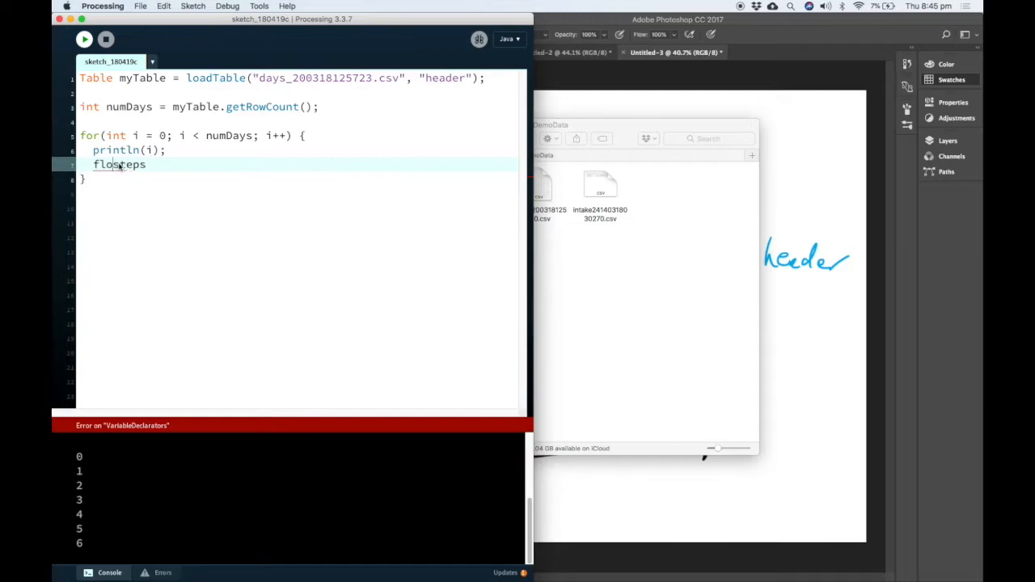
type("steps = myTable.getRow(i).getFloat(\"\");")
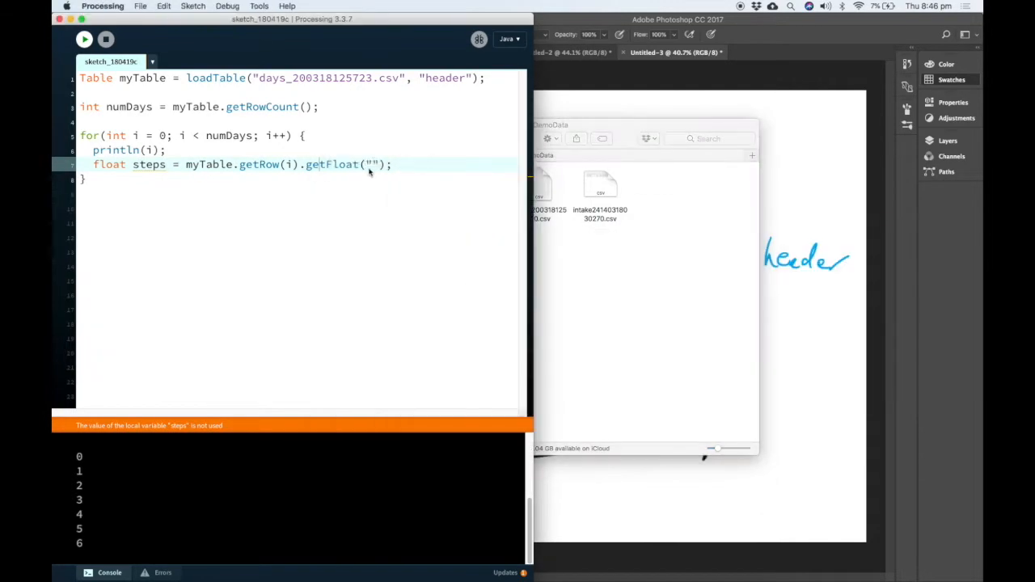
type("Steps (average per min)")
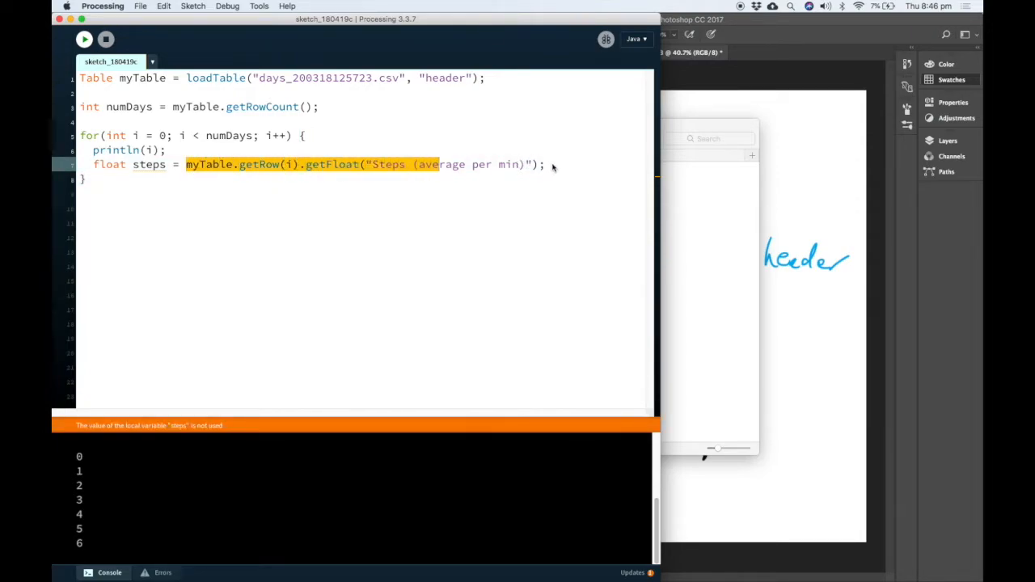
double_click(208, 164)
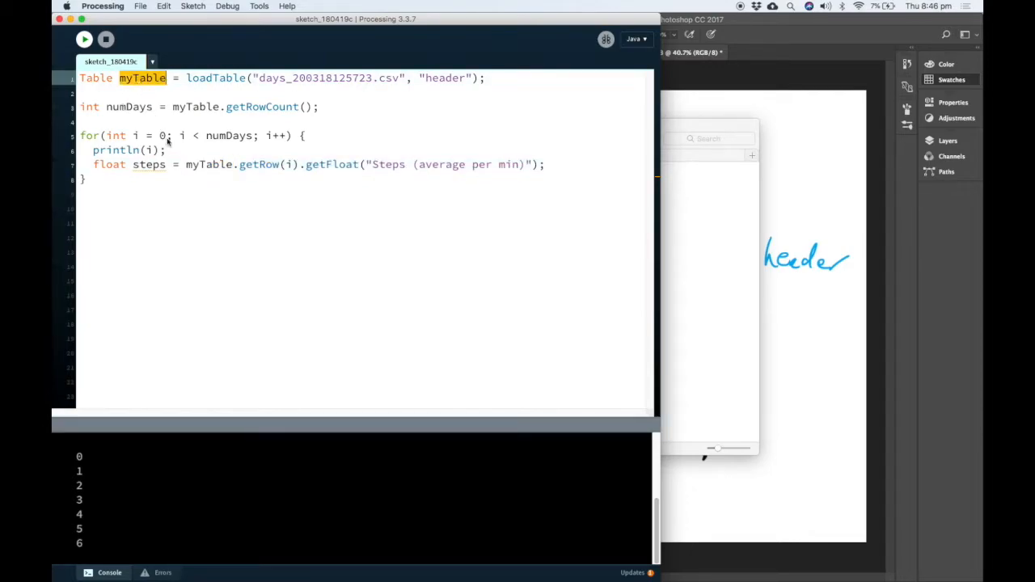
left_click(243, 164)
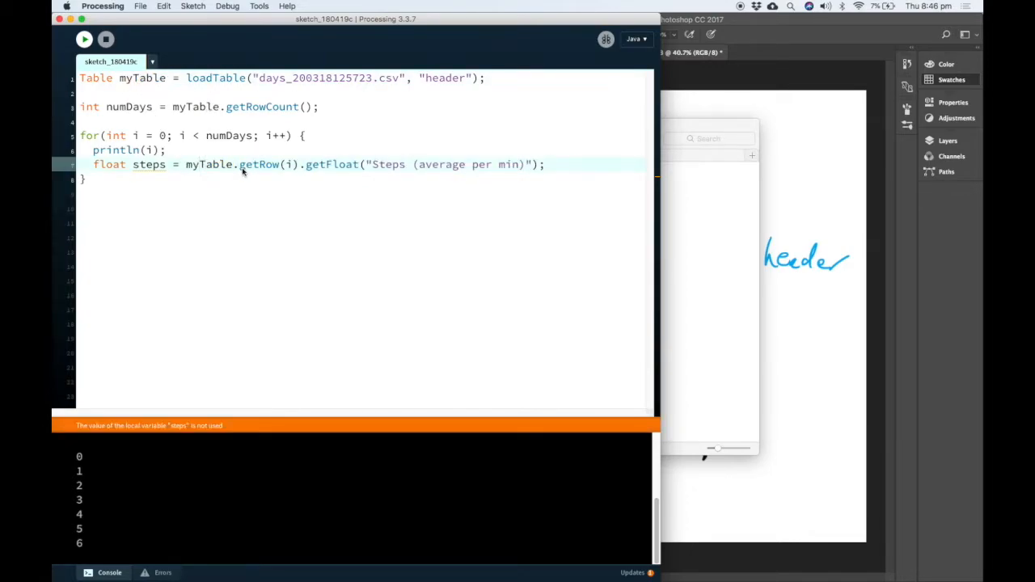
double_click(258, 164)
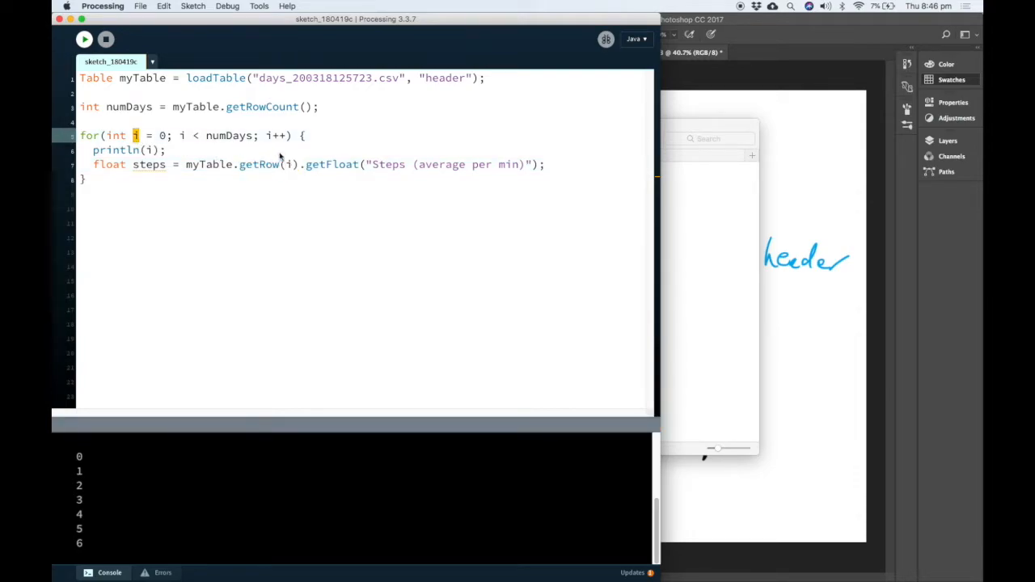
mouse_move(306, 170)
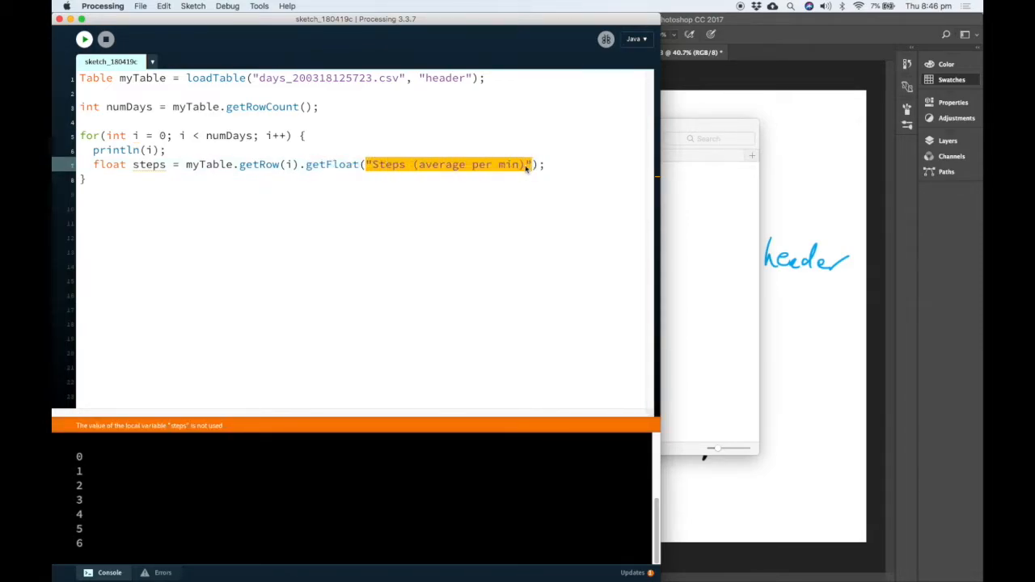
left_click(85, 39)
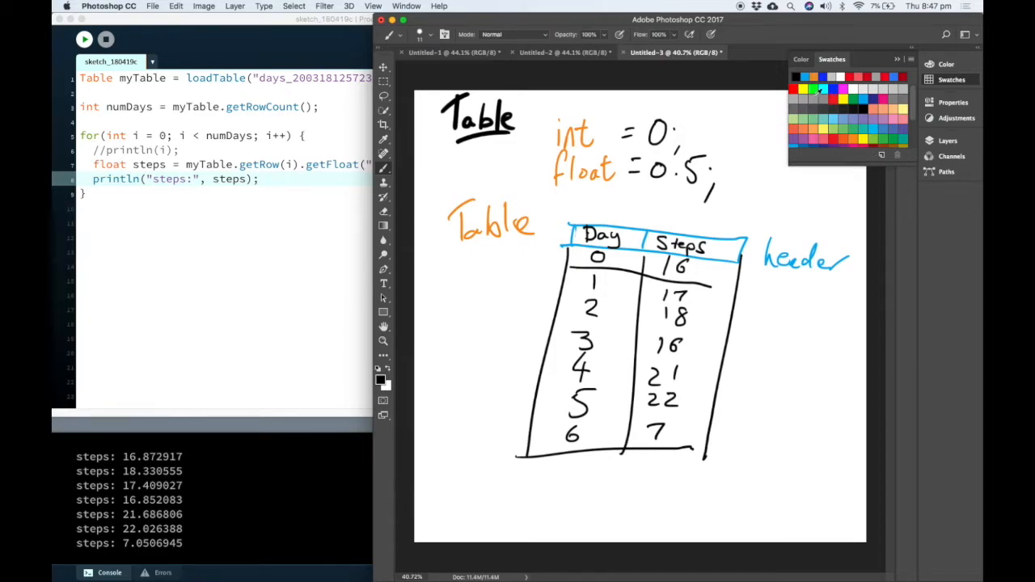
Draw red arrows labelled #0 and #1 pointing at the first two table rows
left_click_drag(530, 257, 562, 256)
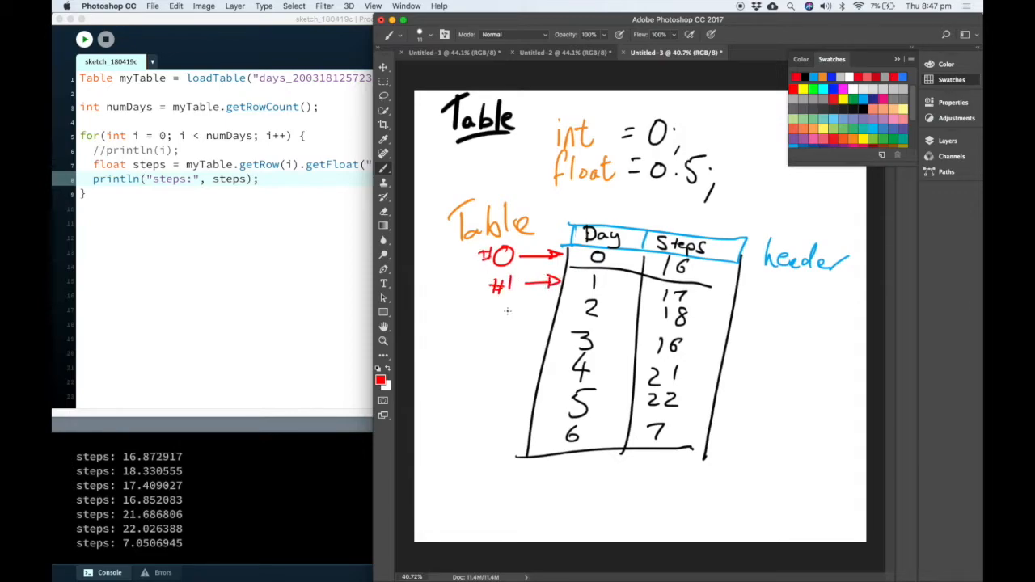
left_click_drag(506, 306, 570, 301)
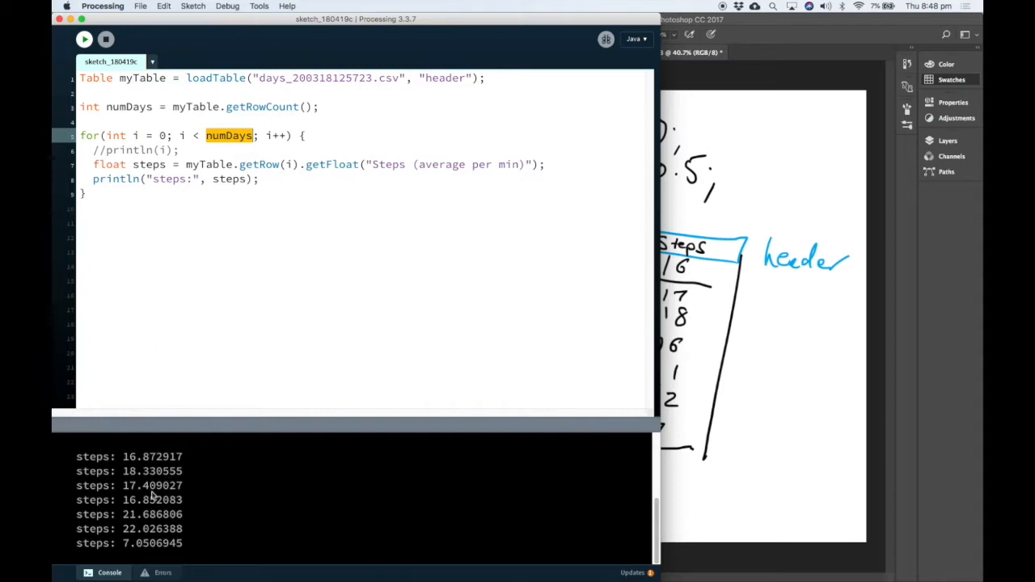
mouse_move(231, 170)
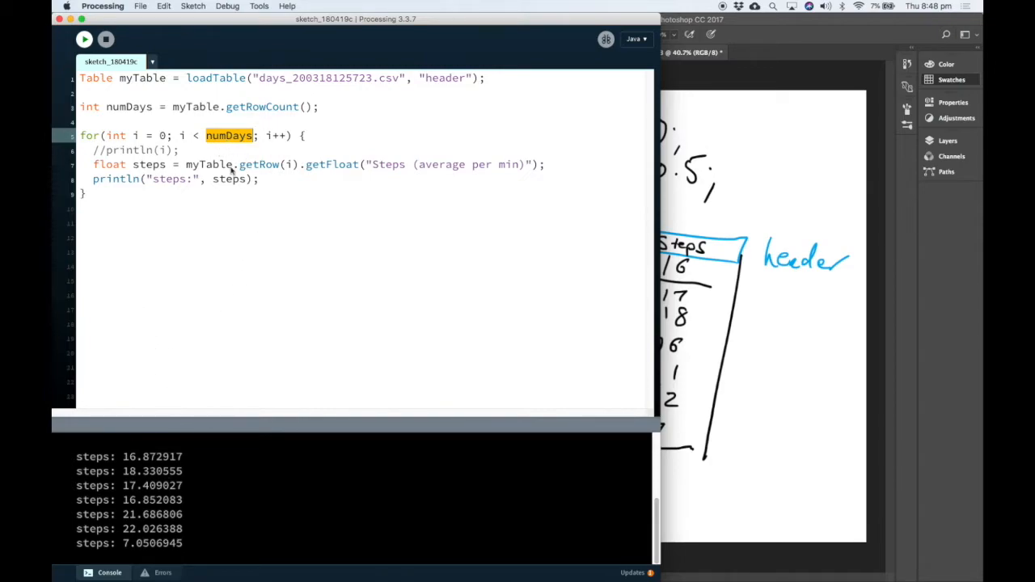
mouse_move(181, 136)
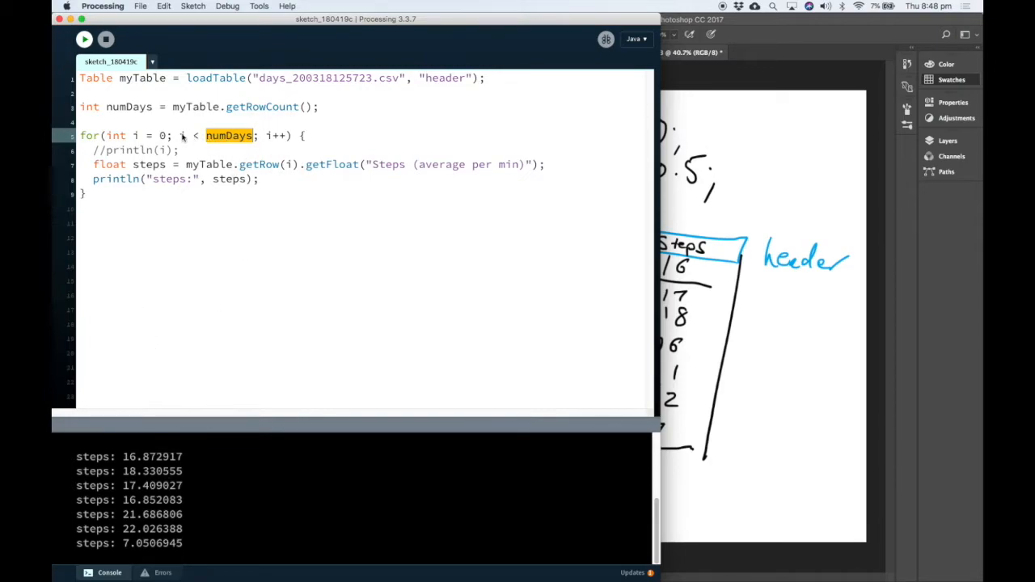
Clear the numDays highlight and review the loop that prints each row's steps
left_click(248, 135)
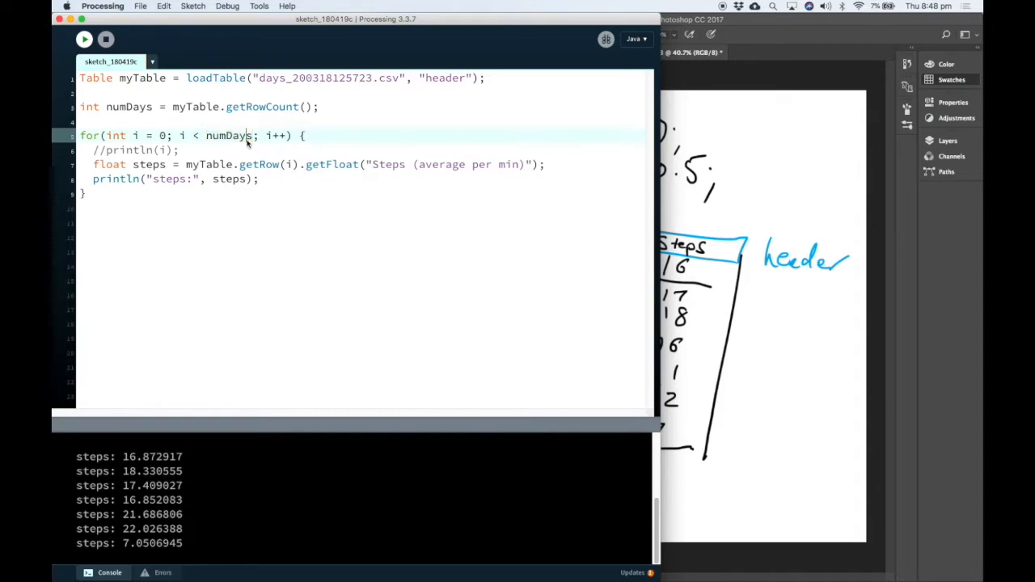
left_click(761, 324)
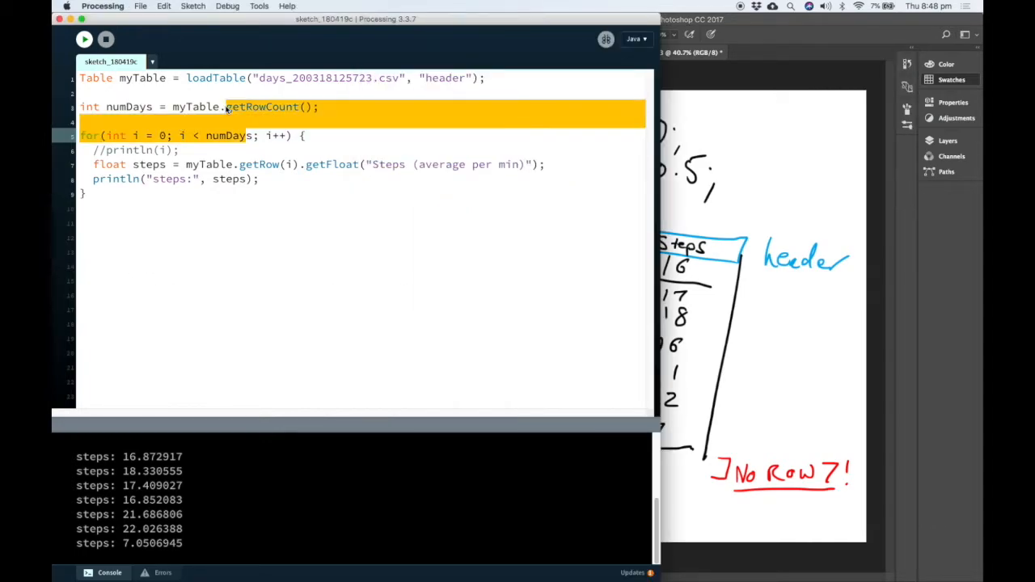
left_click(363, 121)
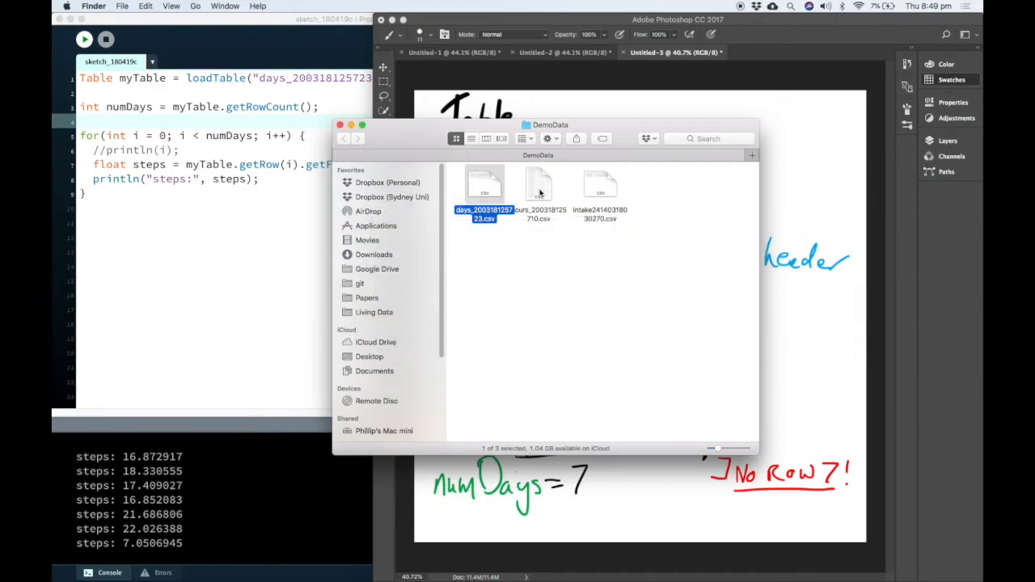
Open the DemoData folder and select the days CSV file the sketch loads
double_click(538, 186)
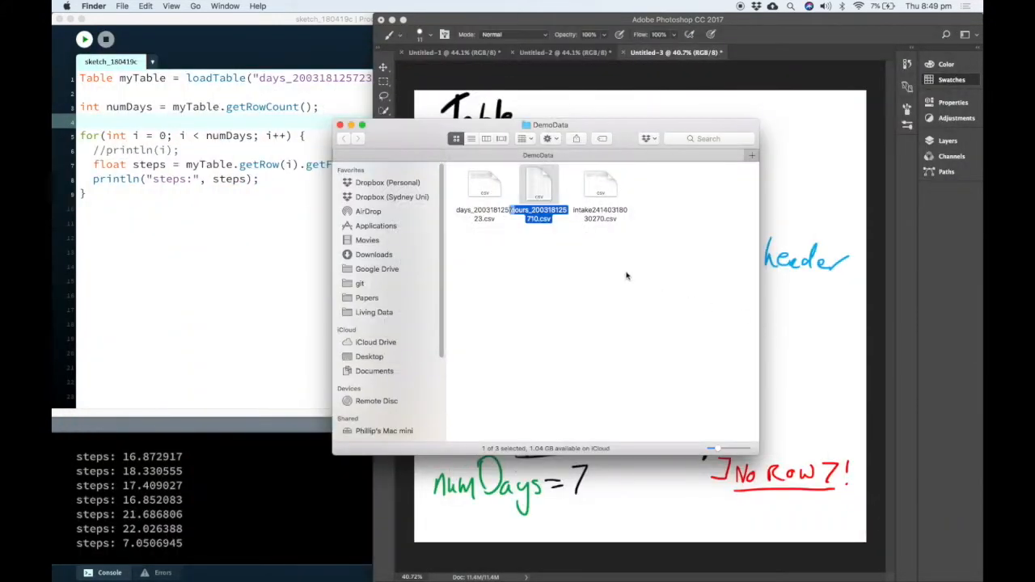
mouse_move(489, 192)
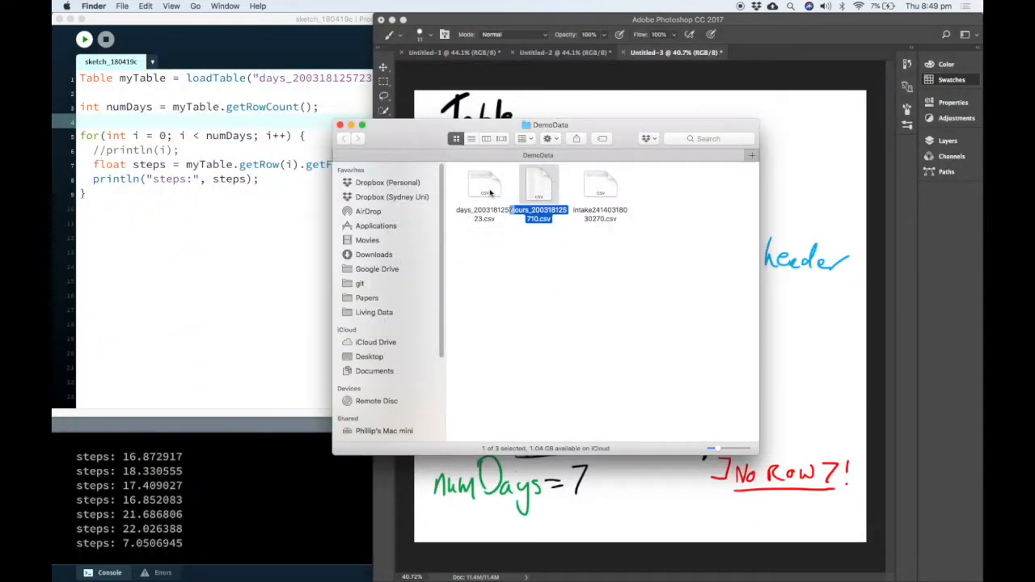
left_click(484, 187)
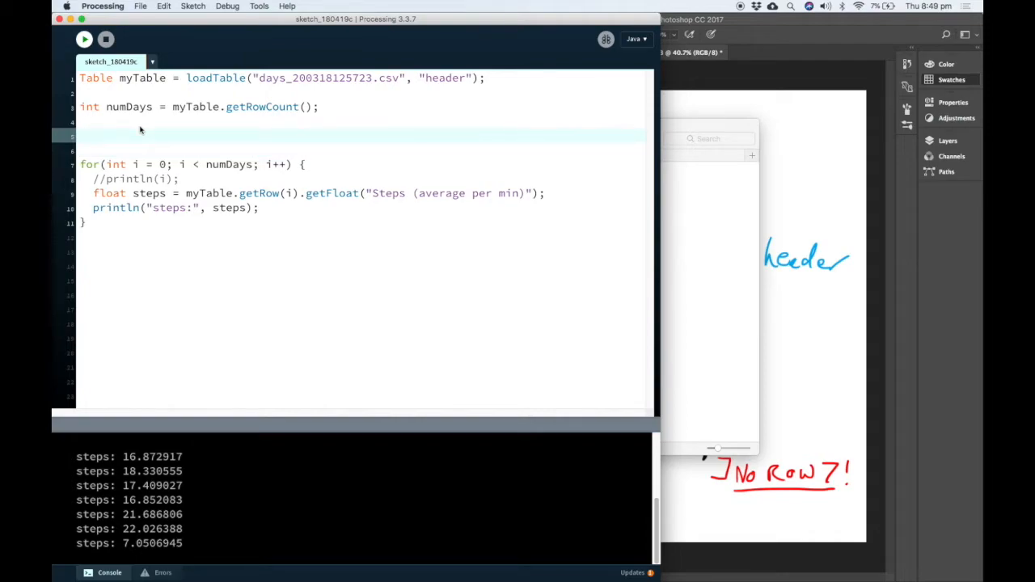
Declare float maxAverageSteps = 0.0; above the for loop
type("fl")
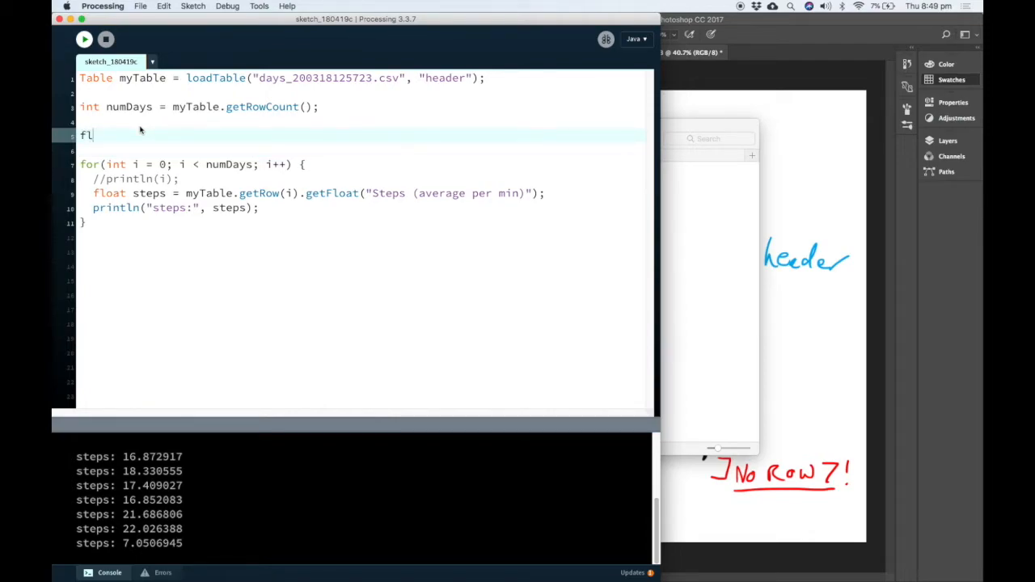
type("oat m")
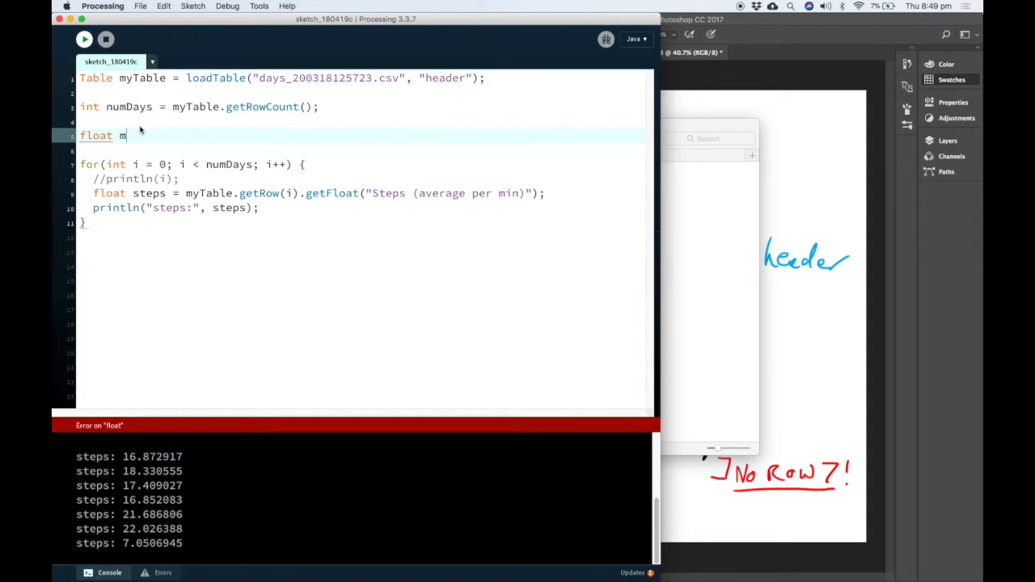
type("axAverag")
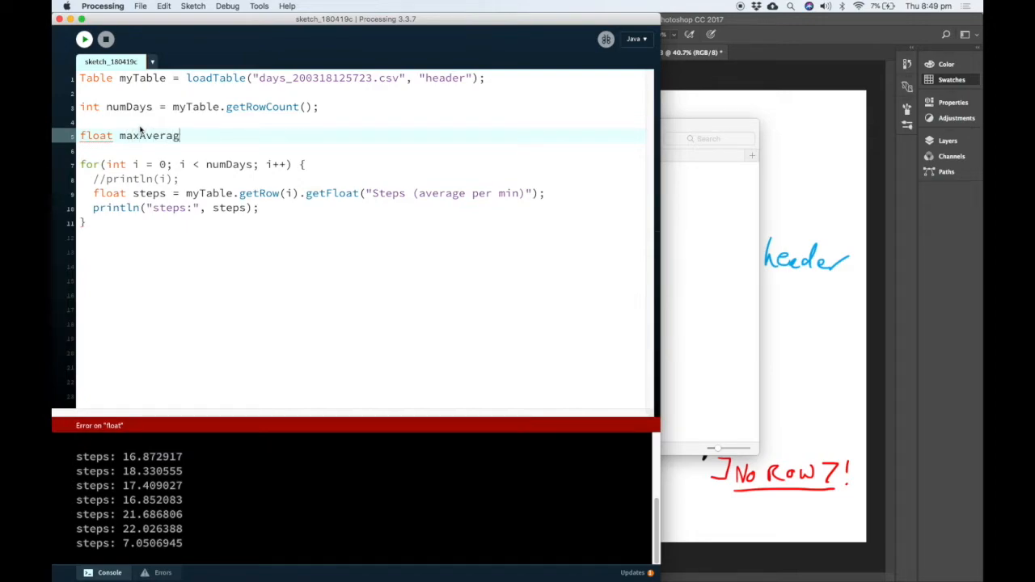
type("eSteps")
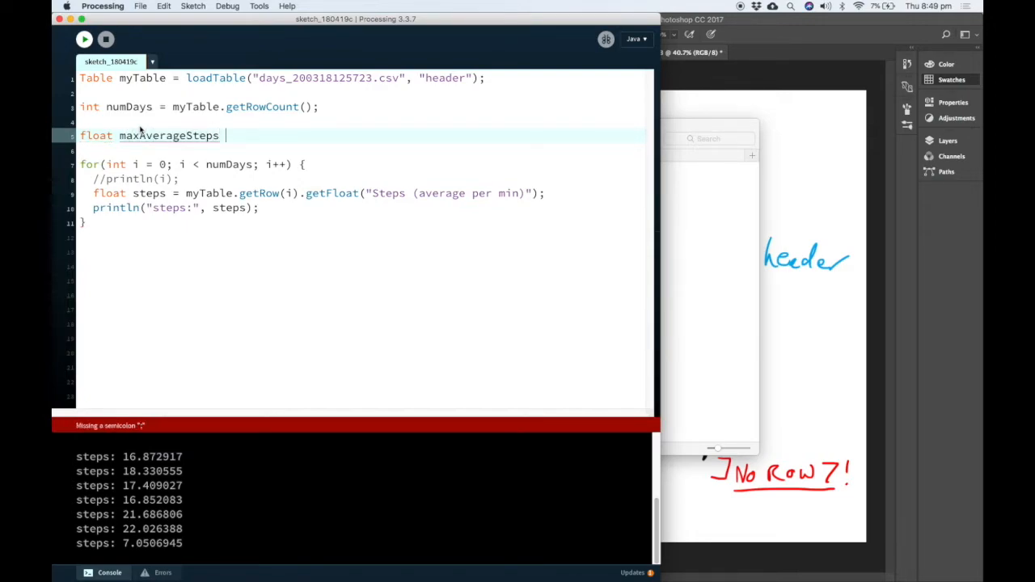
type("= 0.0;")
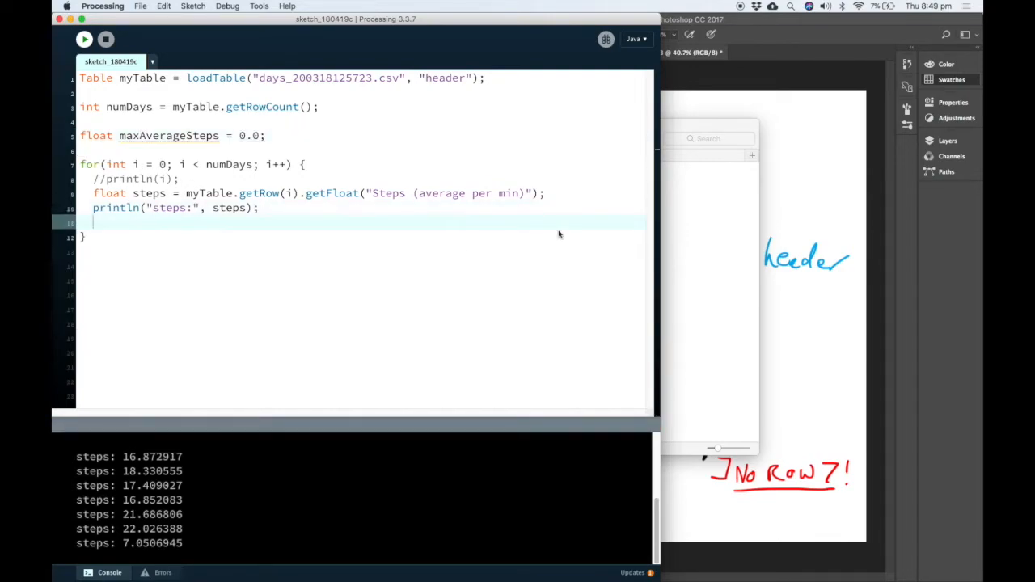
key("Return")
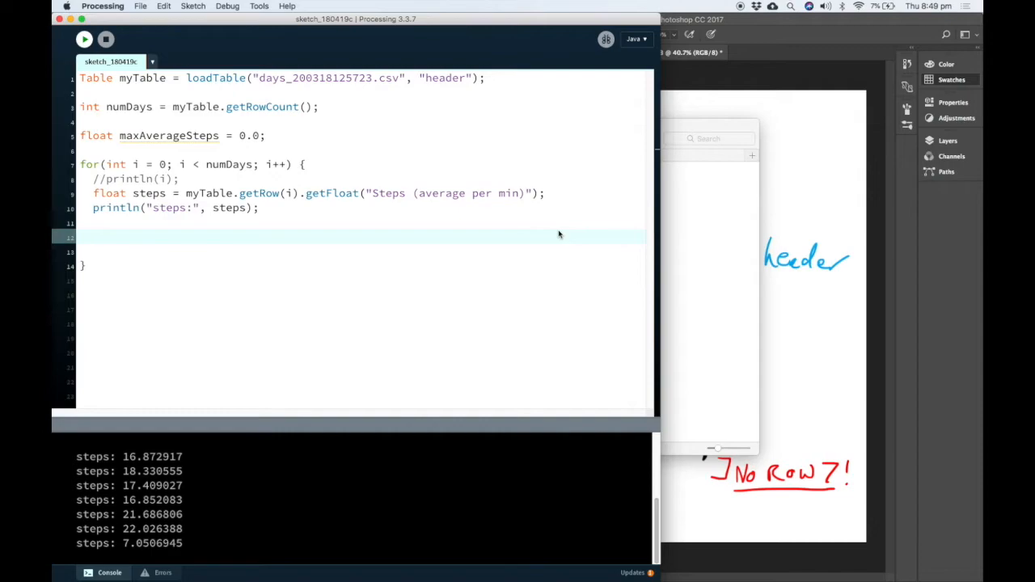
mouse_move(159, 207)
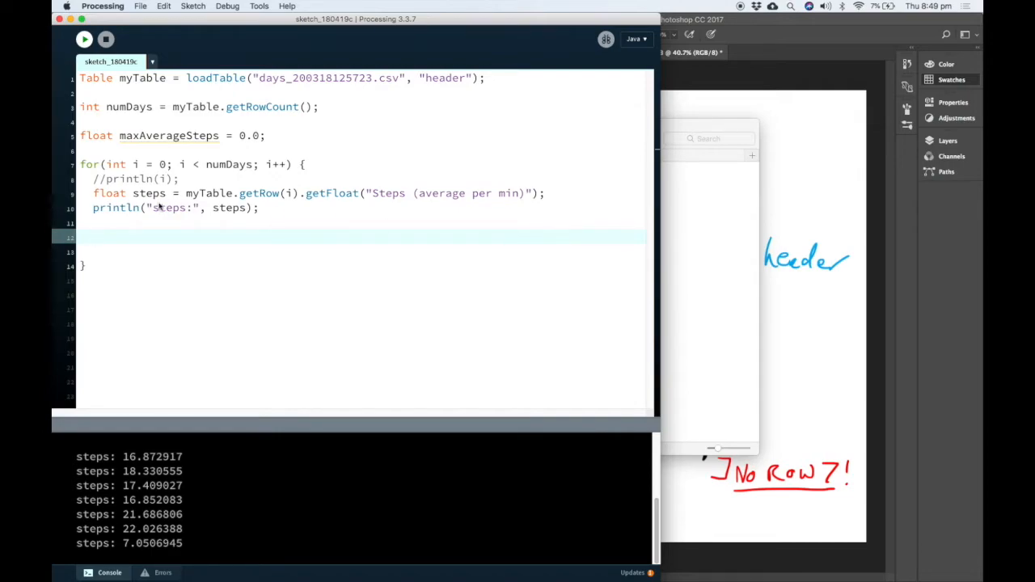
Inside the loop, set maxAverageSteps = max(steps, maxAverageSteps)
double_click(149, 193)
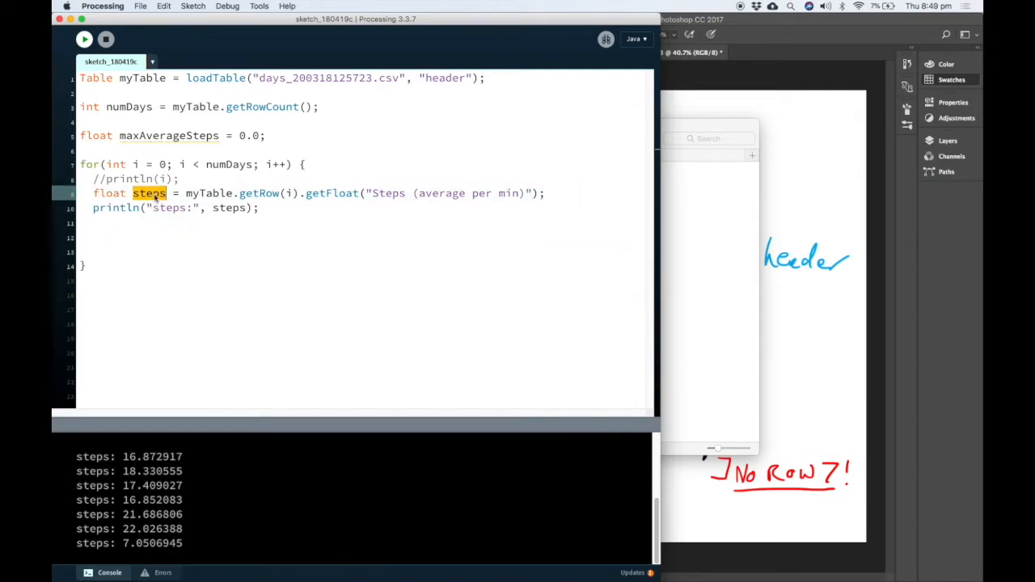
left_click(156, 237)
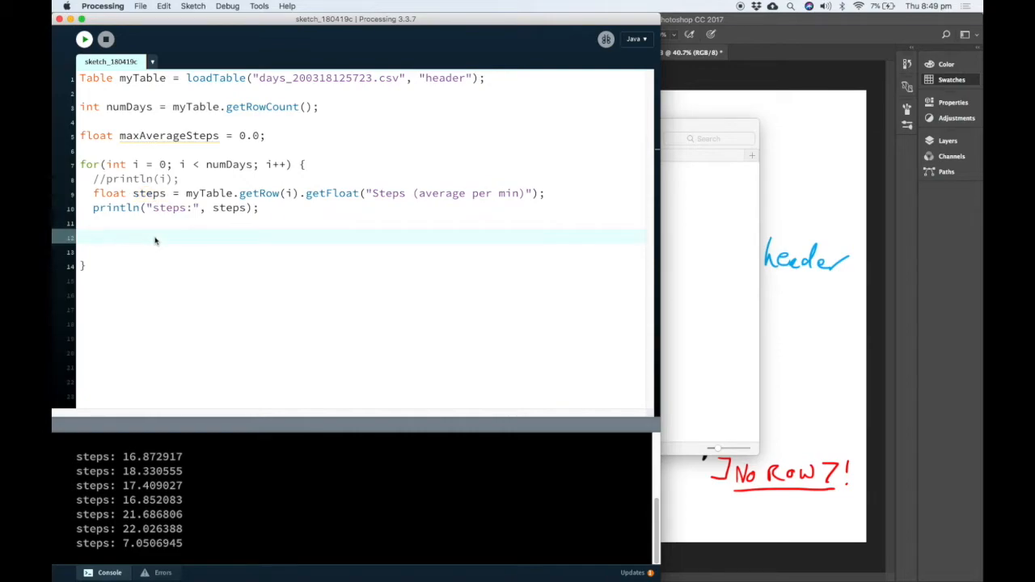
type("maxAverageSteps = max();")
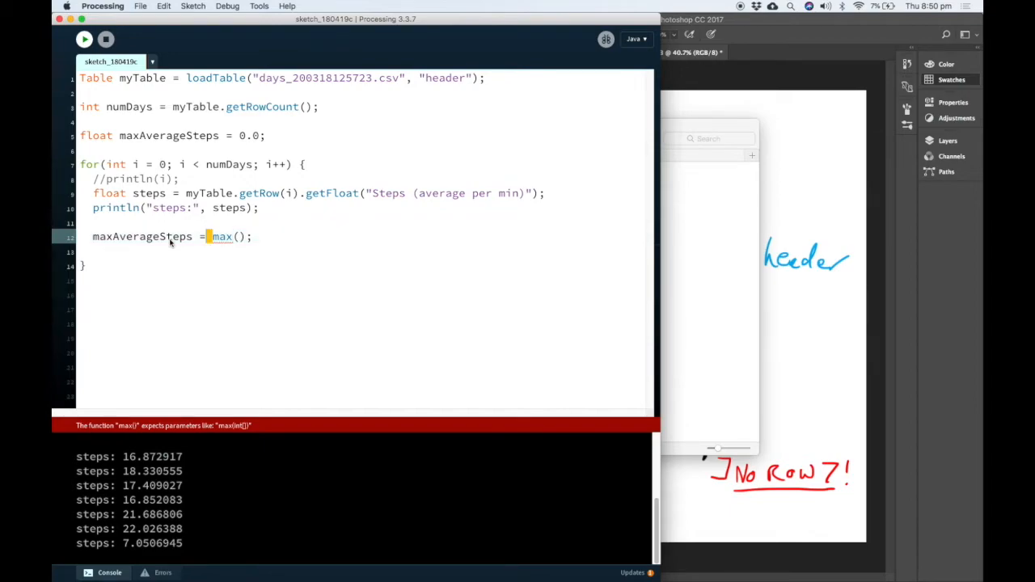
double_click(221, 236)
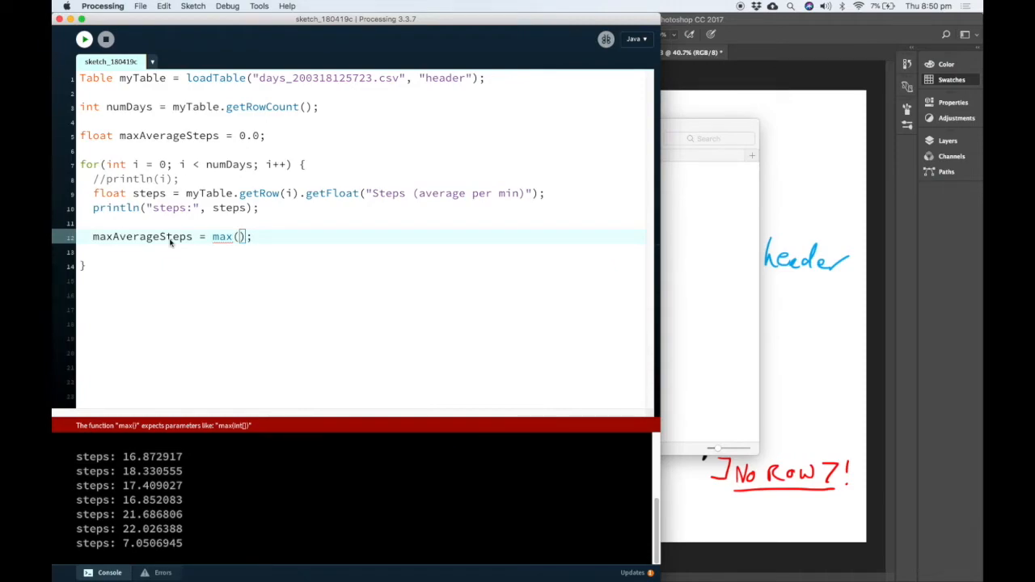
type("steps, maxAverageSteps")
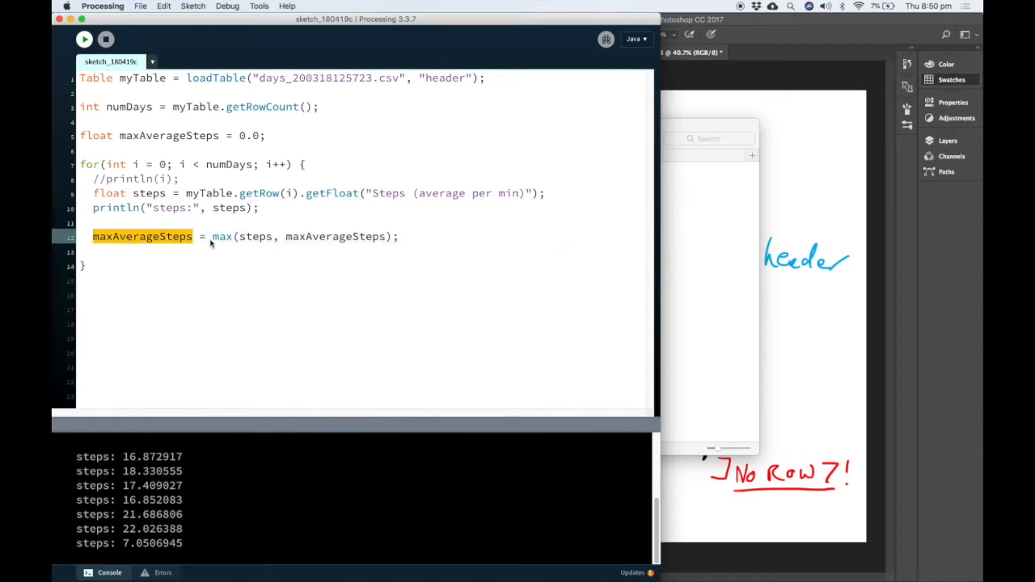
left_click(166, 164)
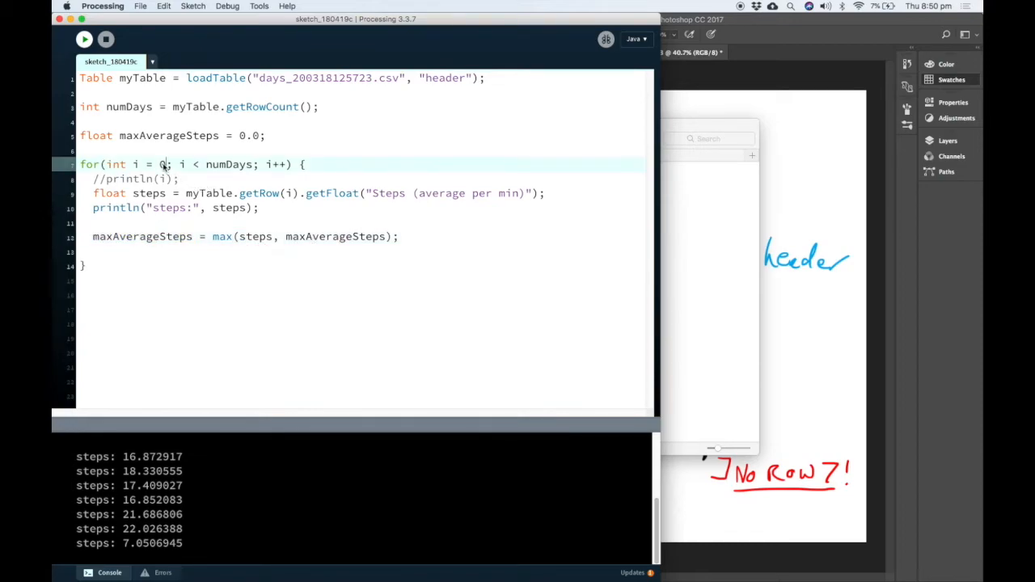
double_click(161, 164)
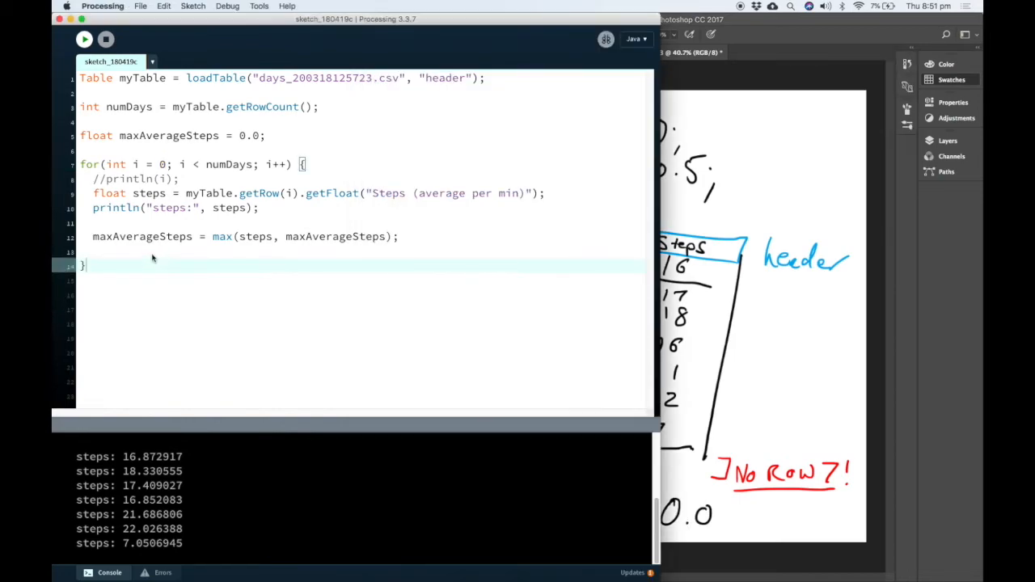
mouse_move(659, 376)
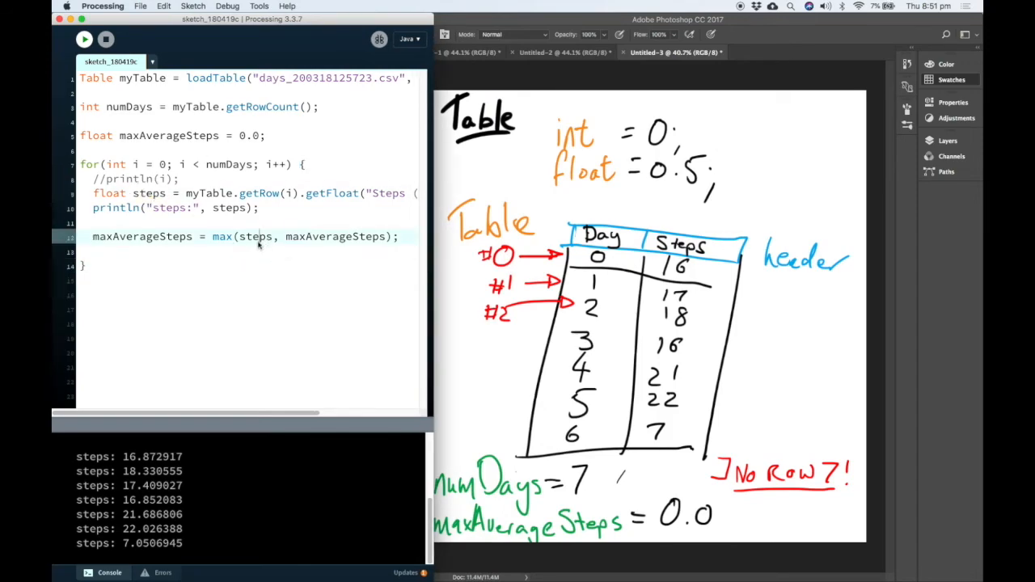
Note maxAverageSteps = 22 under numDays = 7 in the Photoshop diagram
double_click(334, 236)
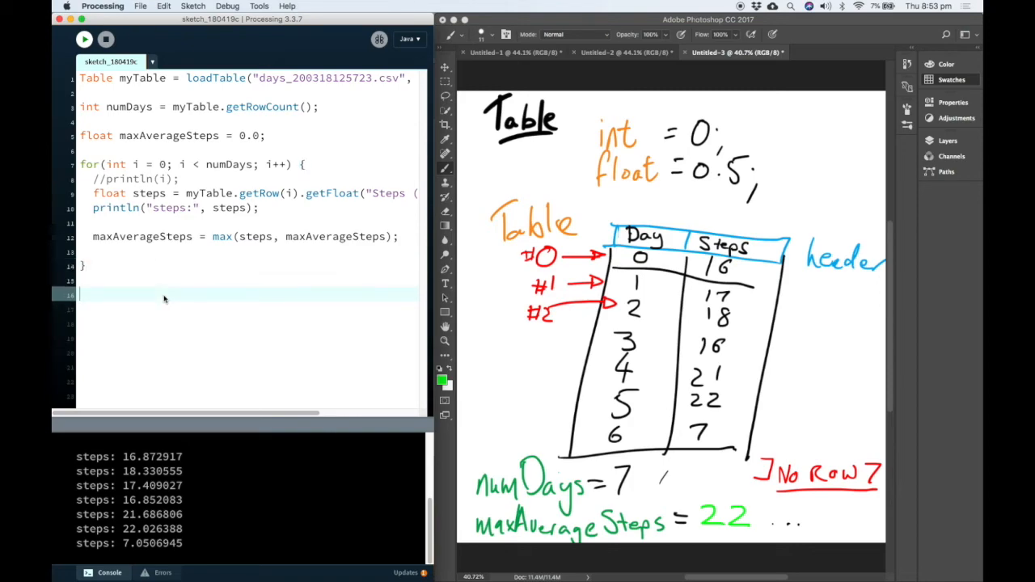
Print maxAverageSteps after the loop and run, showing maxAverageSteps: 22.026388
type("println(\"maxAverageSteps:\", maxAverageSteps);")
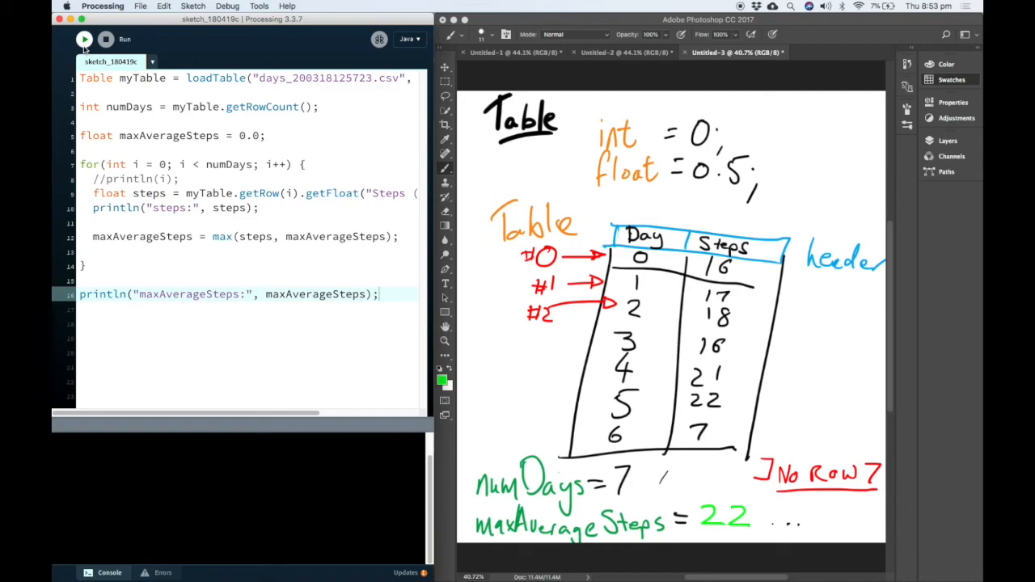
left_click(84, 39)
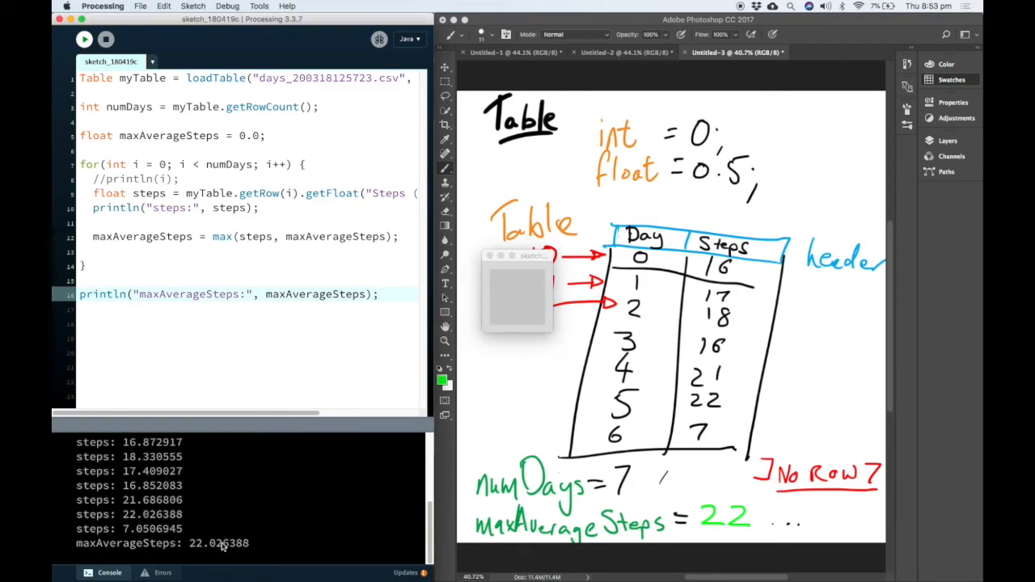
mouse_move(176, 277)
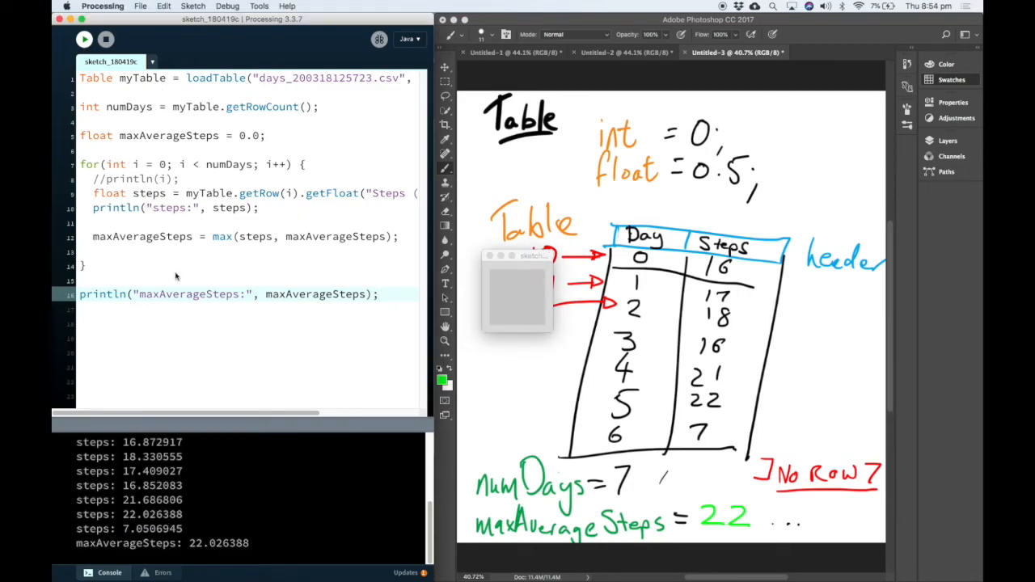
mouse_move(223, 257)
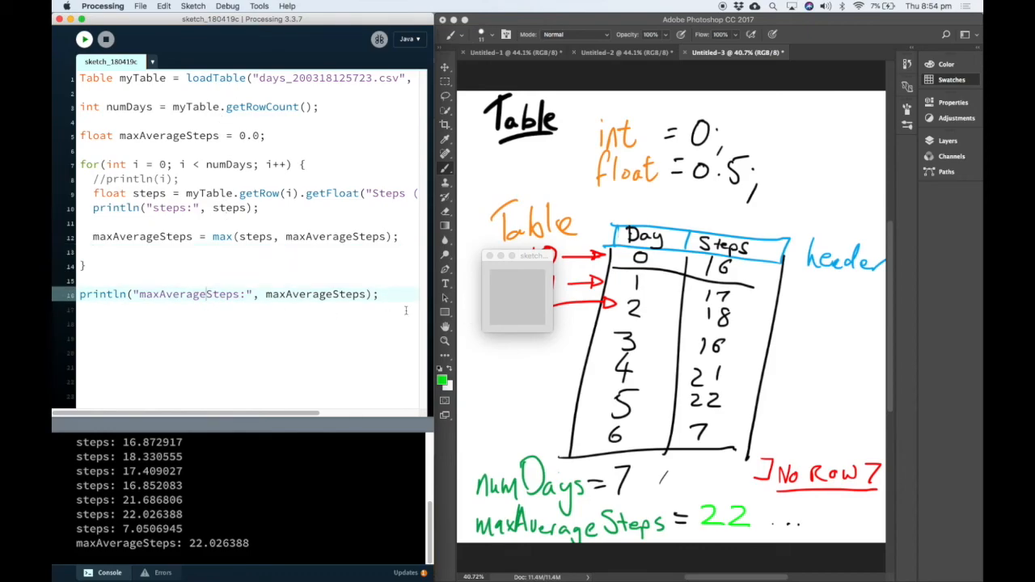
left_click(243, 324)
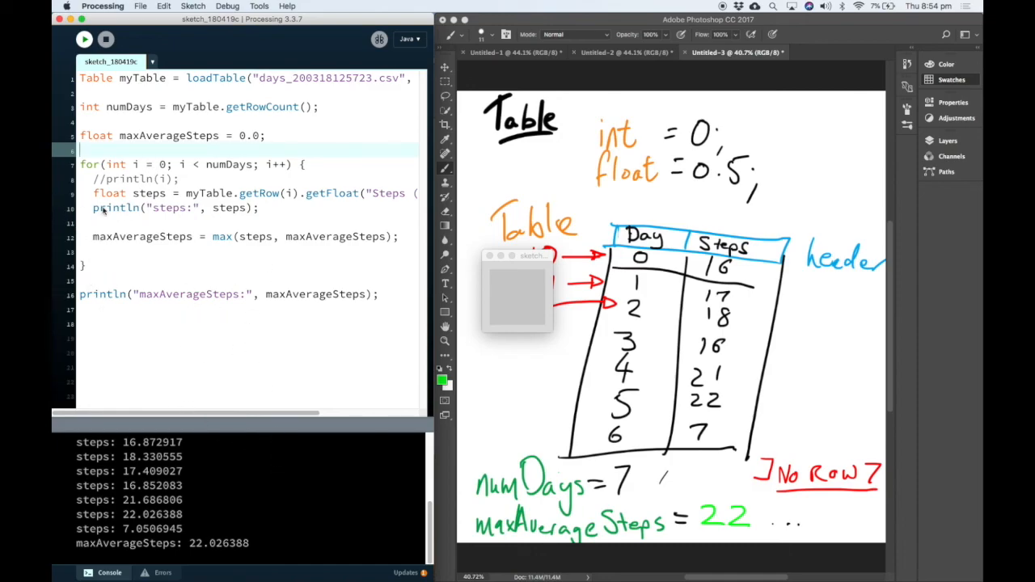
mouse_move(235, 293)
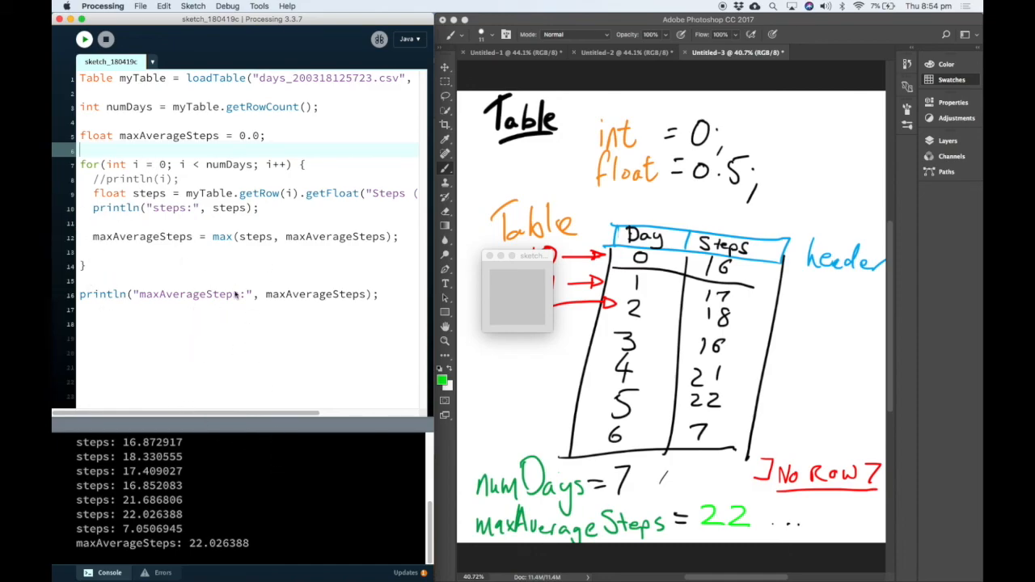